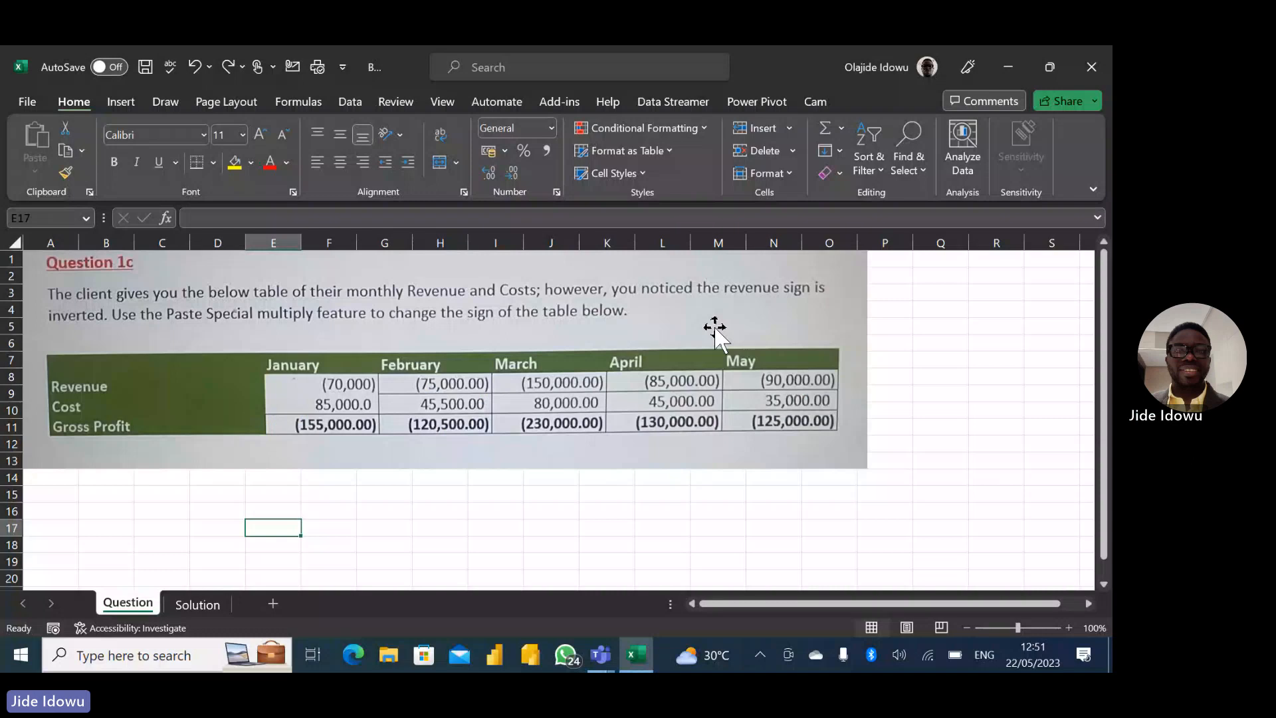
mouse_move(910, 327)
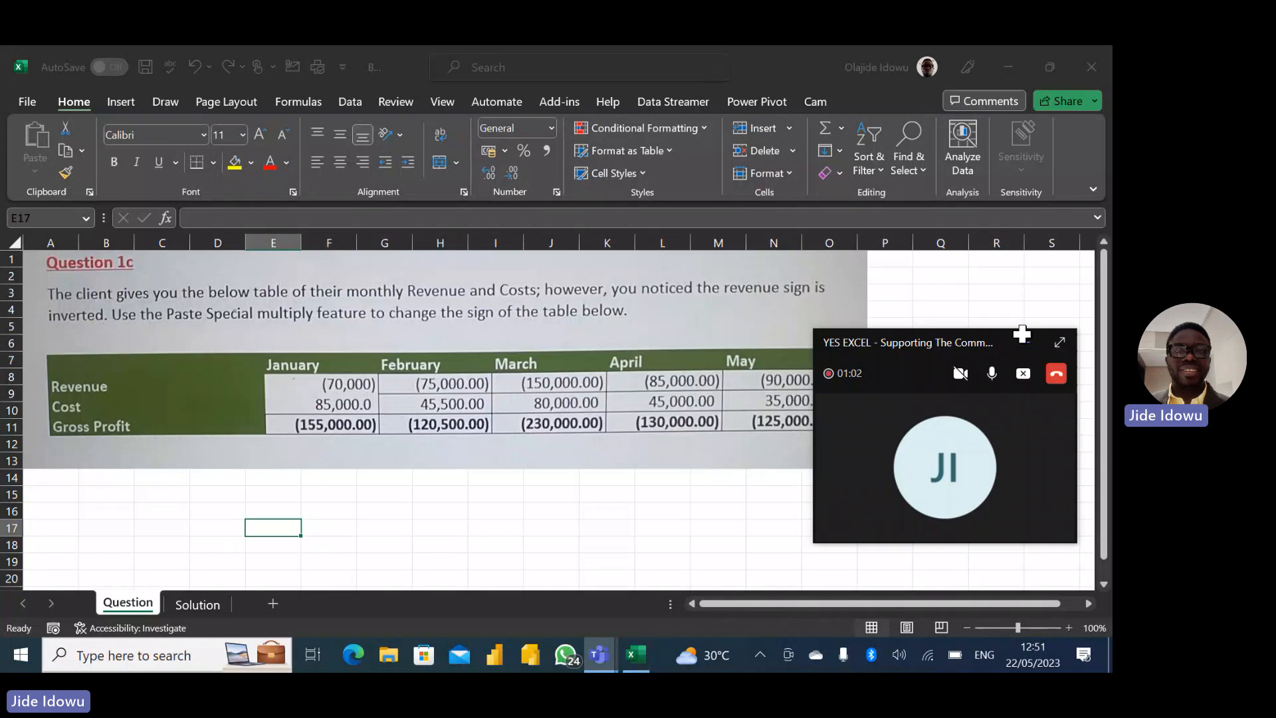
Hide the meeting window, compare the Question and Solution sheets, and browse Data > From Picture.
left_click(1023, 372)
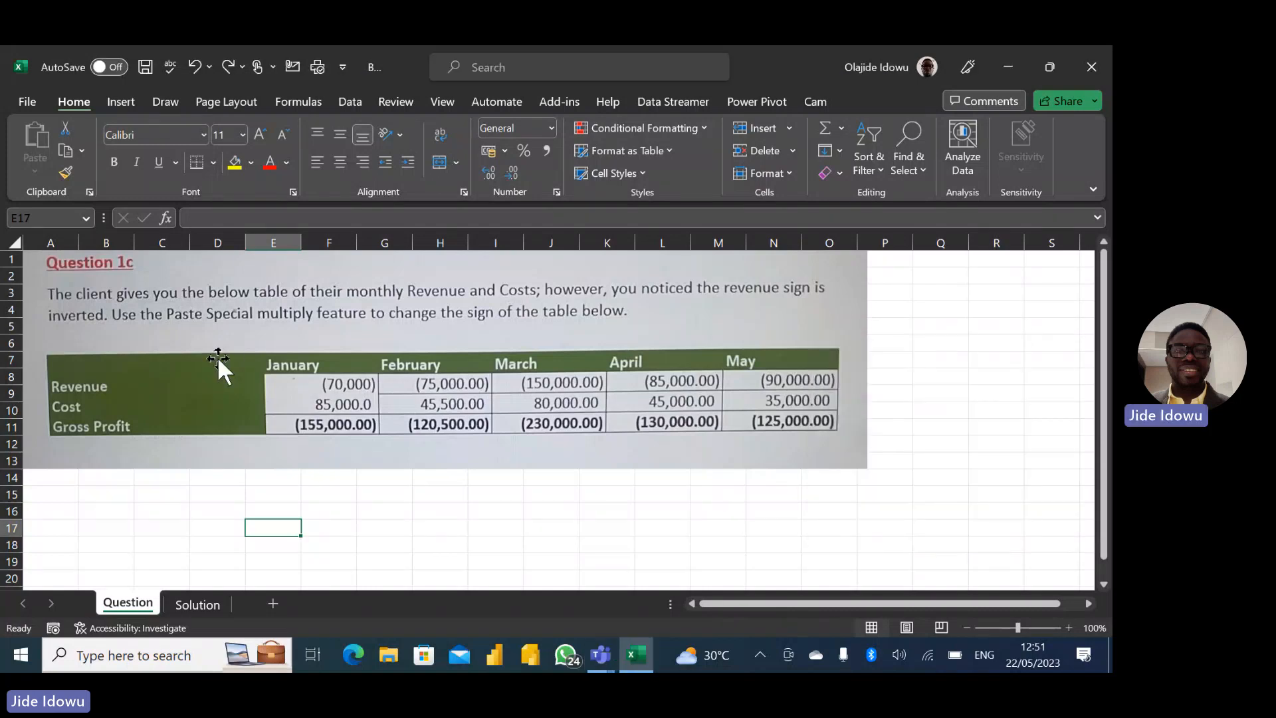
mouse_move(101, 334)
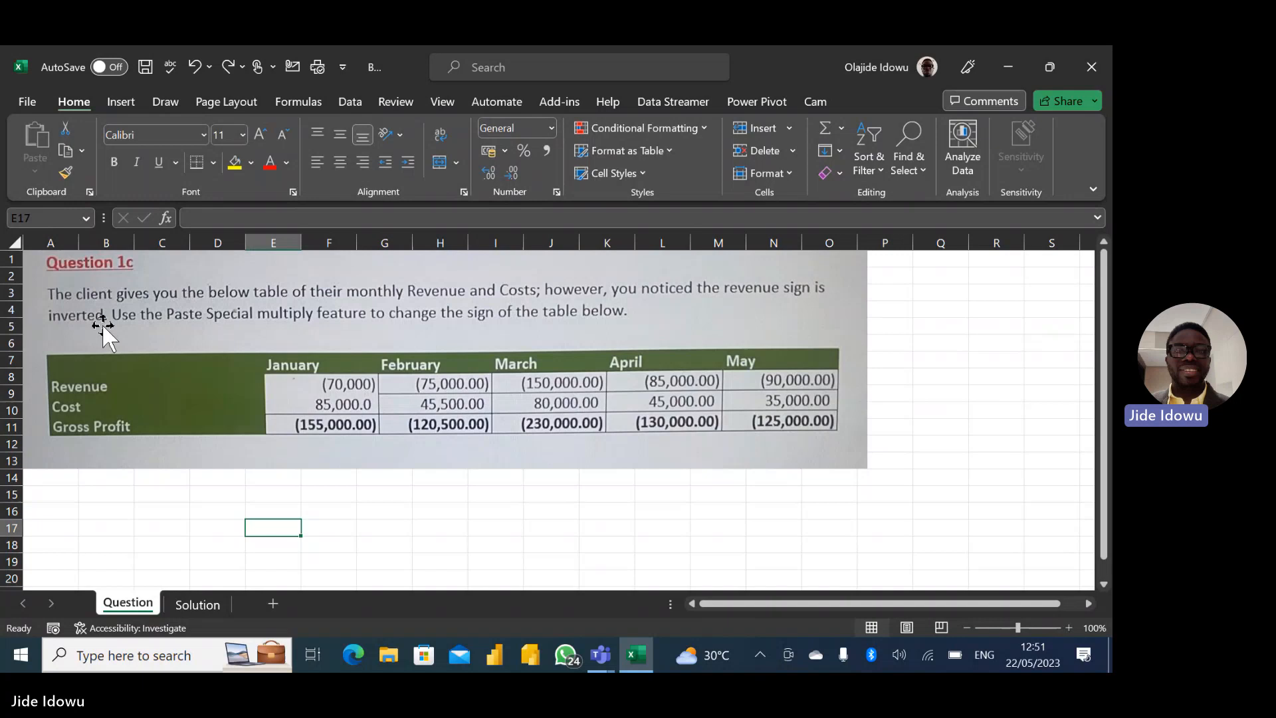
mouse_move(119, 302)
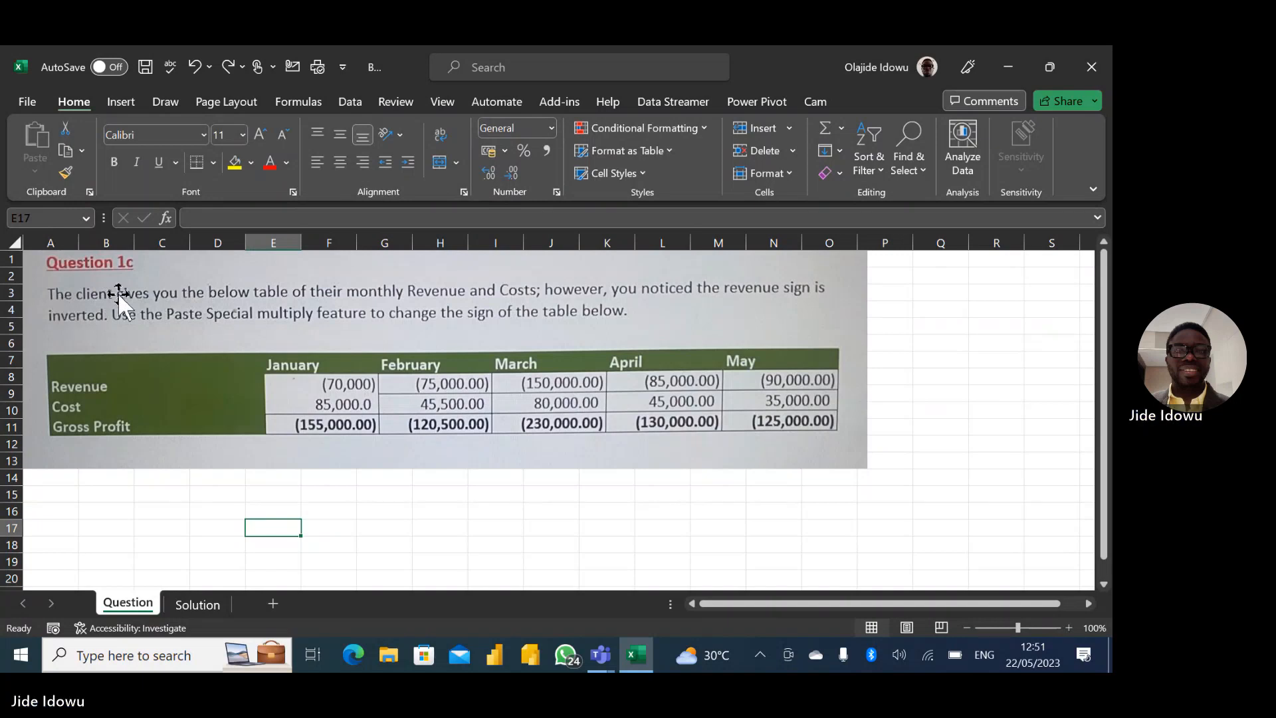
mouse_move(222, 313)
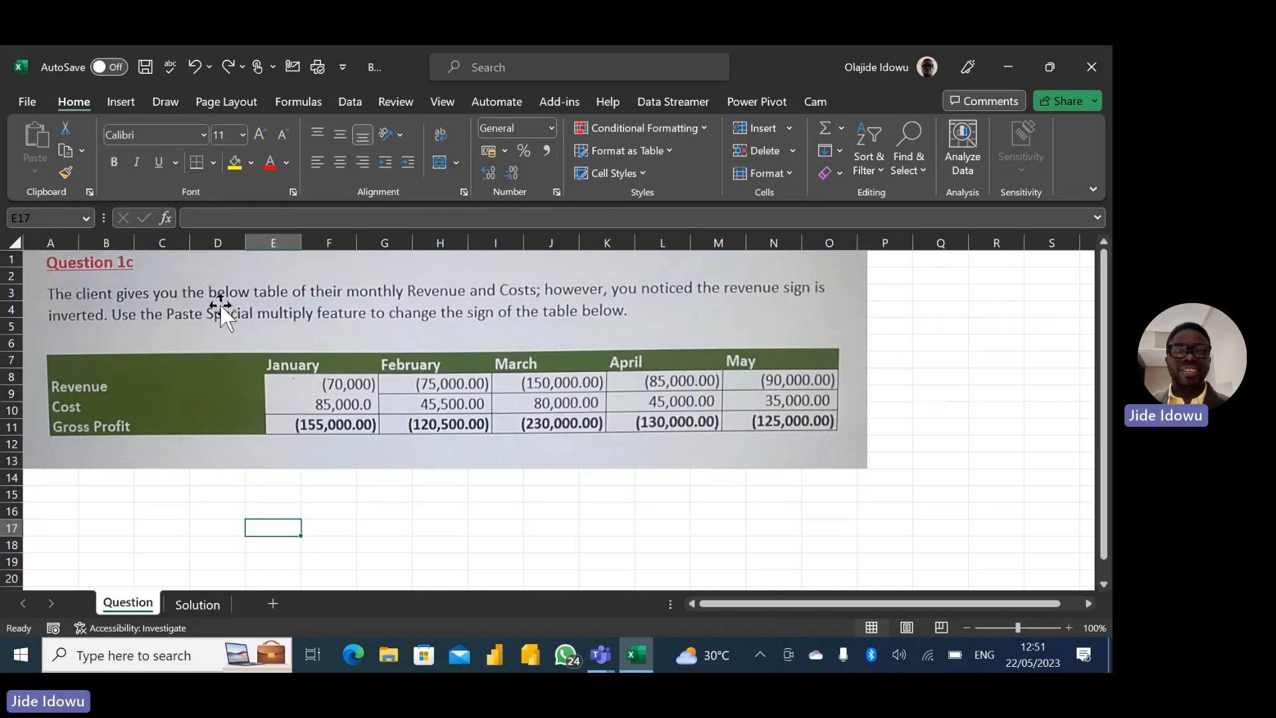
mouse_move(378, 301)
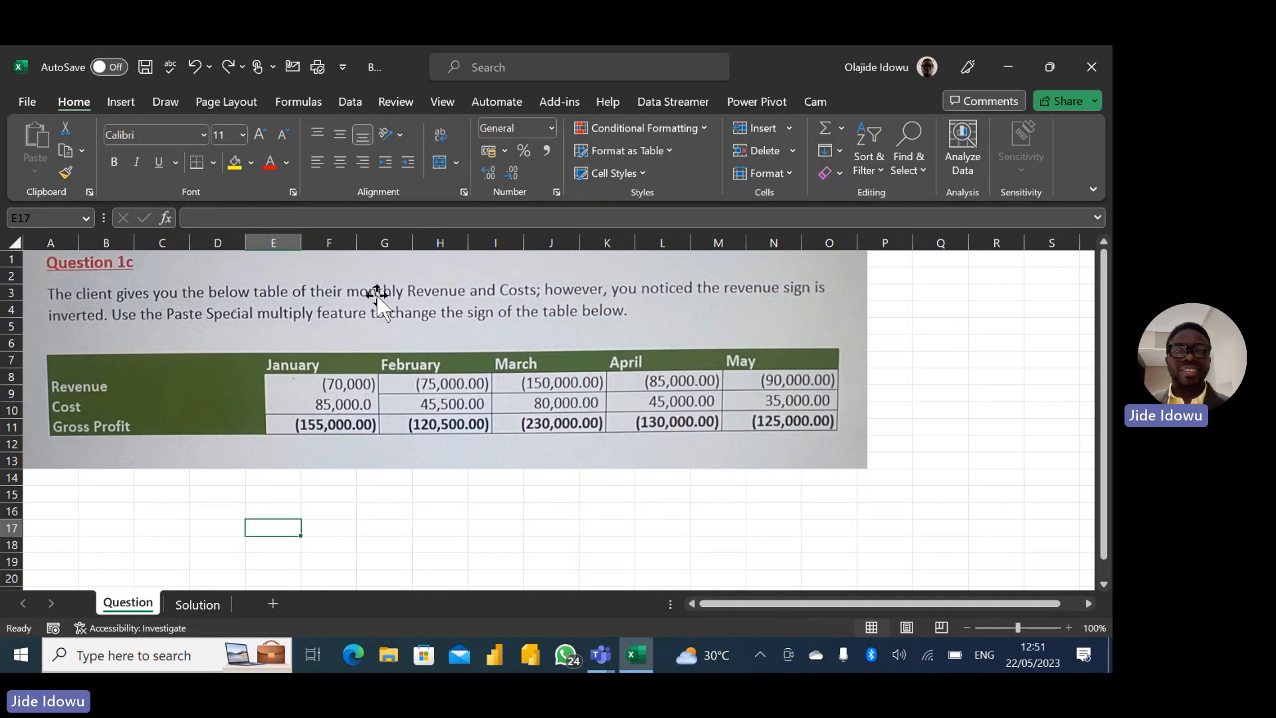
mouse_move(578, 301)
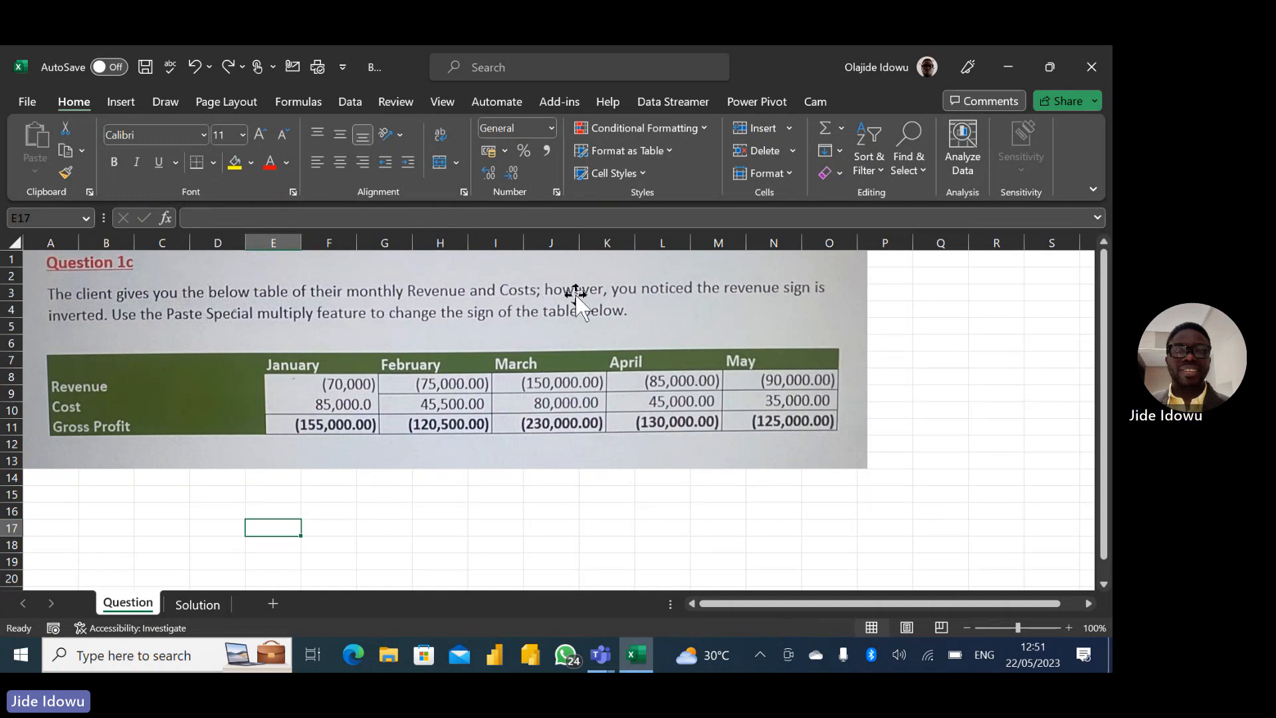
mouse_move(786, 313)
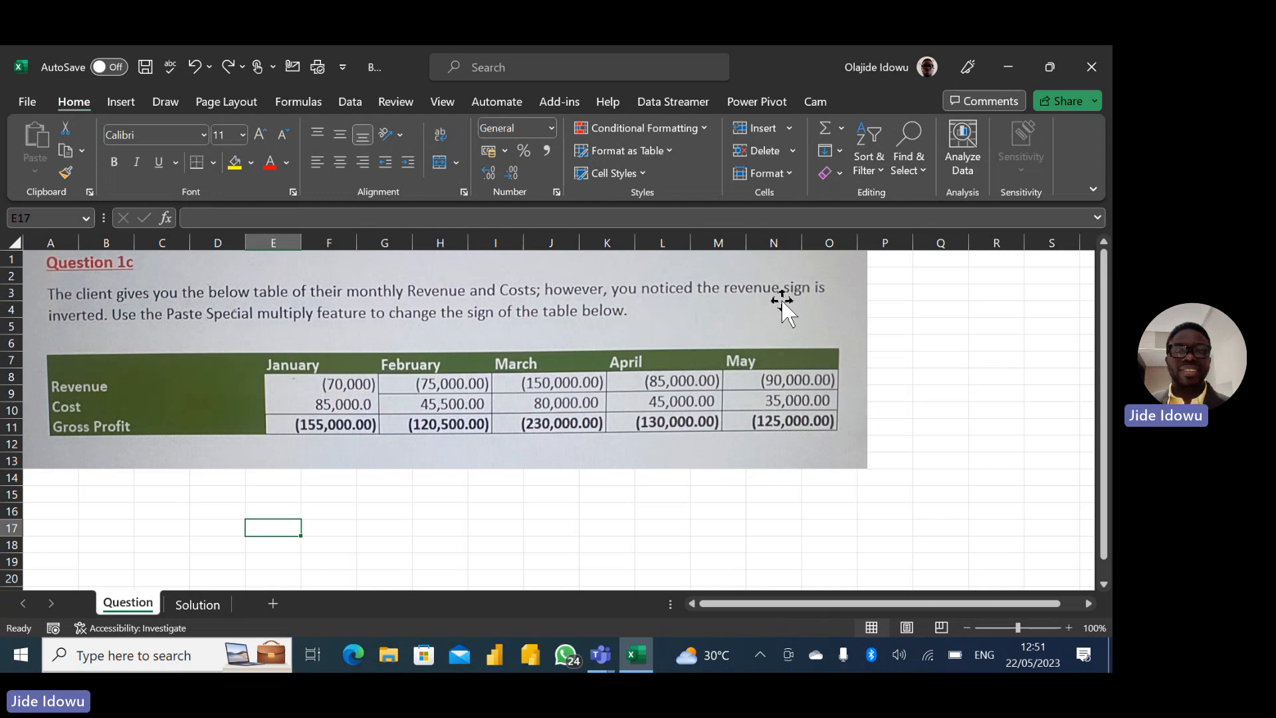
mouse_move(77, 326)
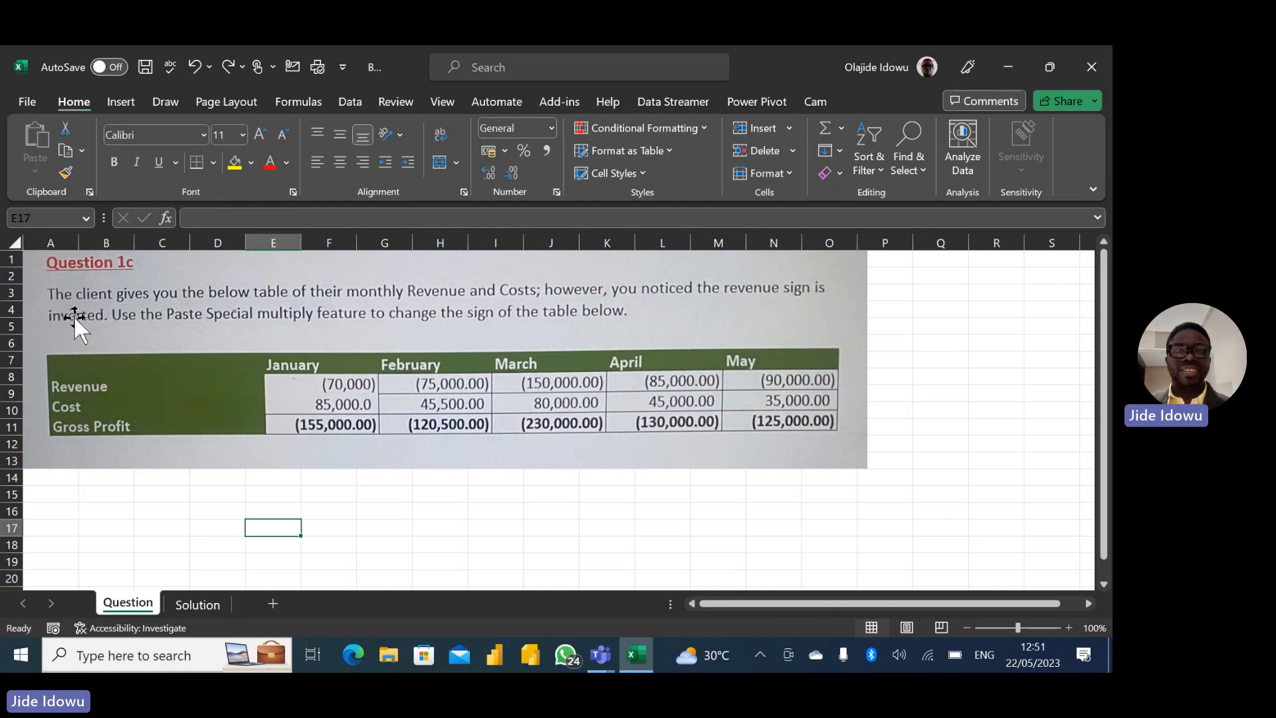
mouse_move(318, 399)
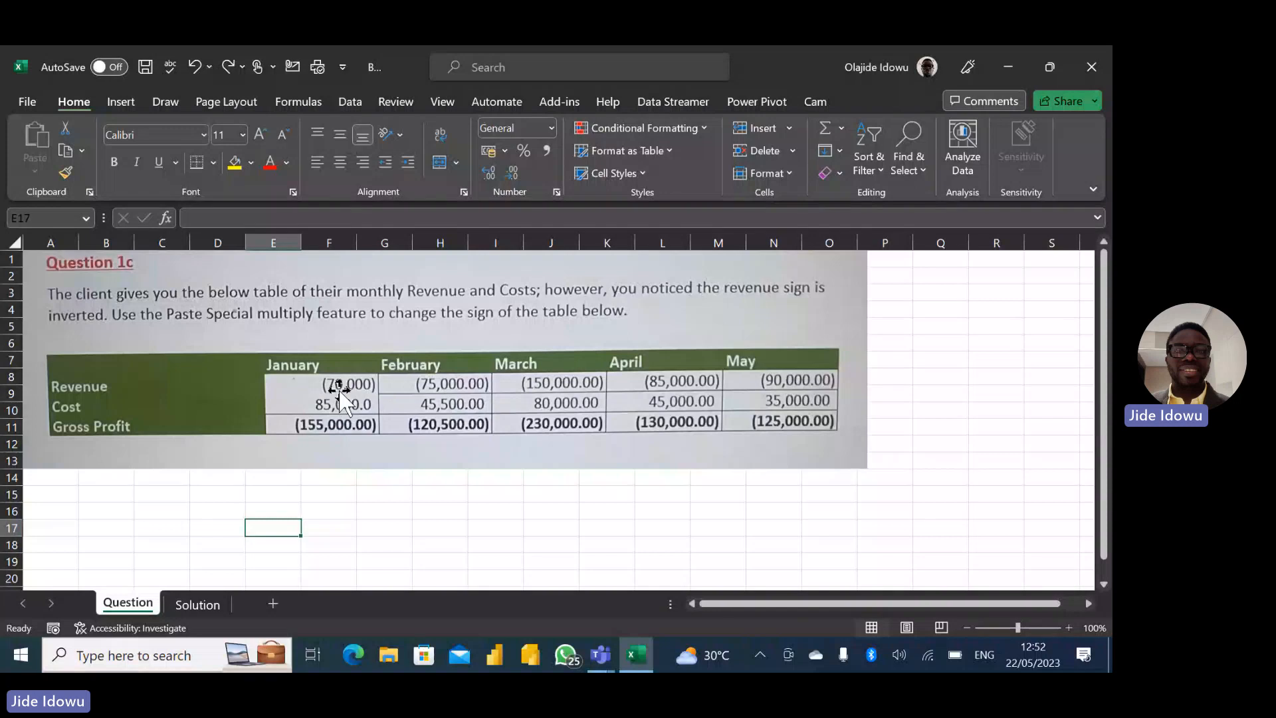
mouse_move(647, 390)
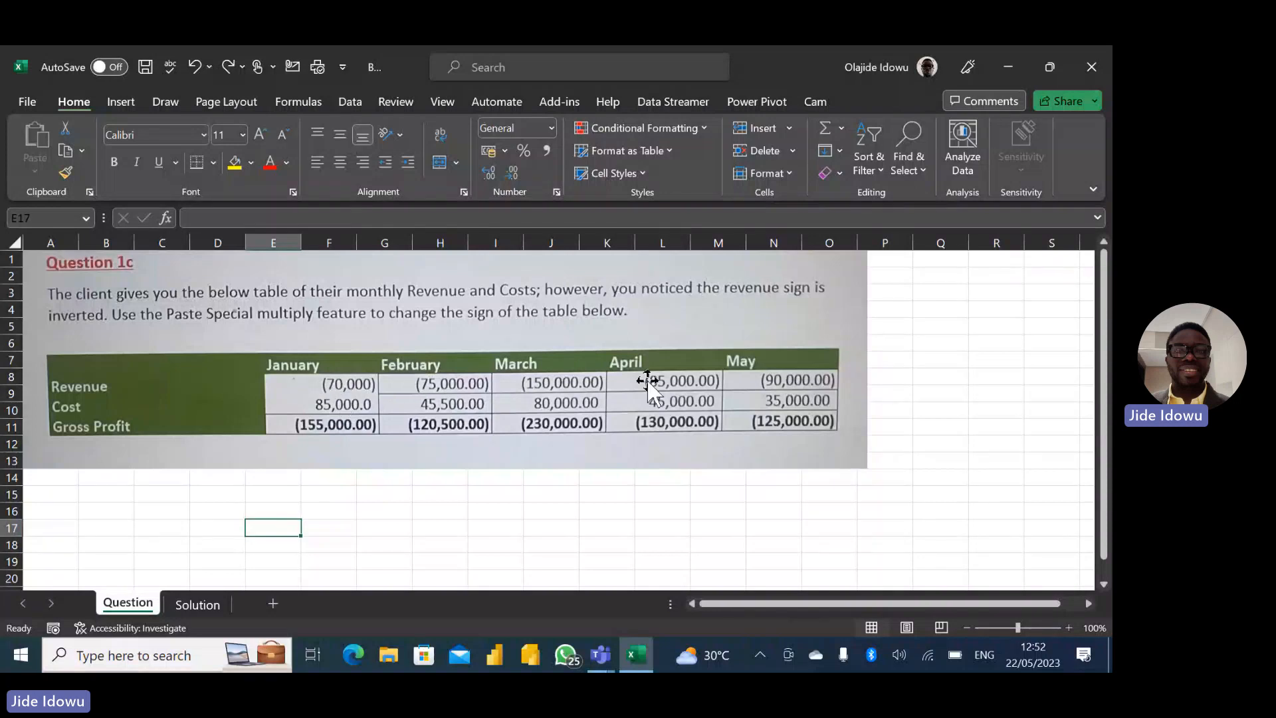
mouse_move(354, 391)
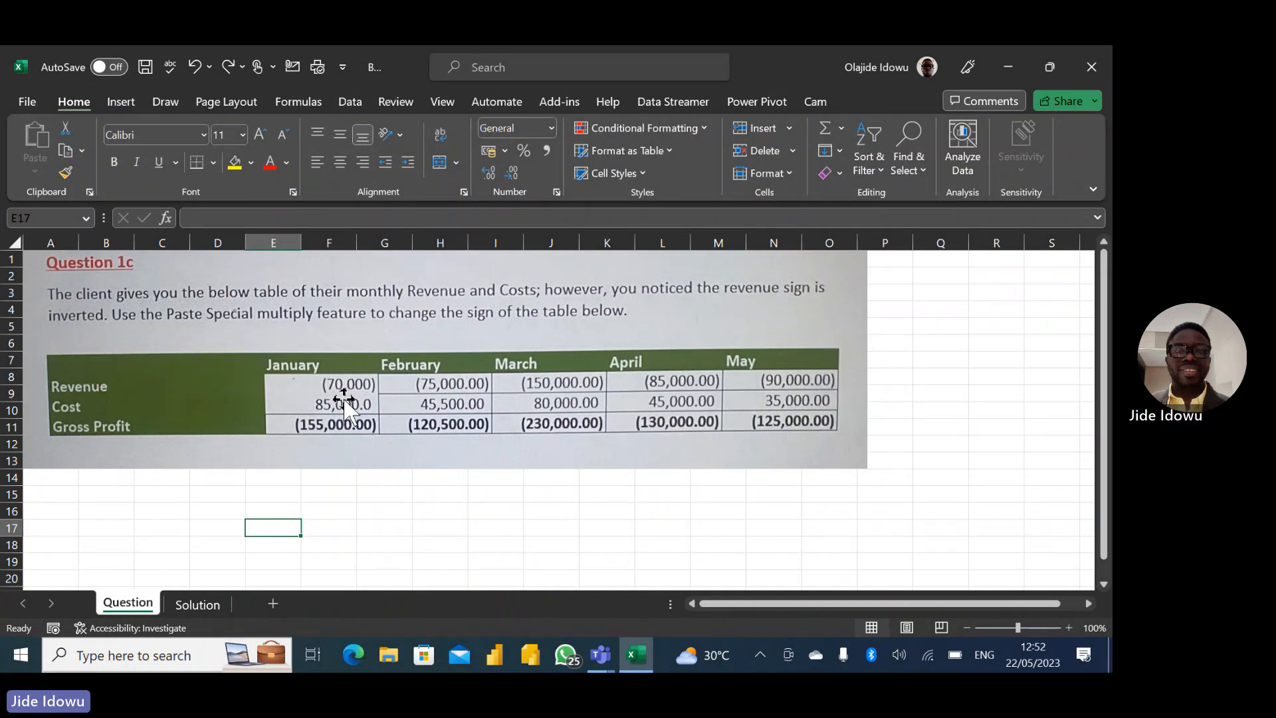
mouse_move(174, 335)
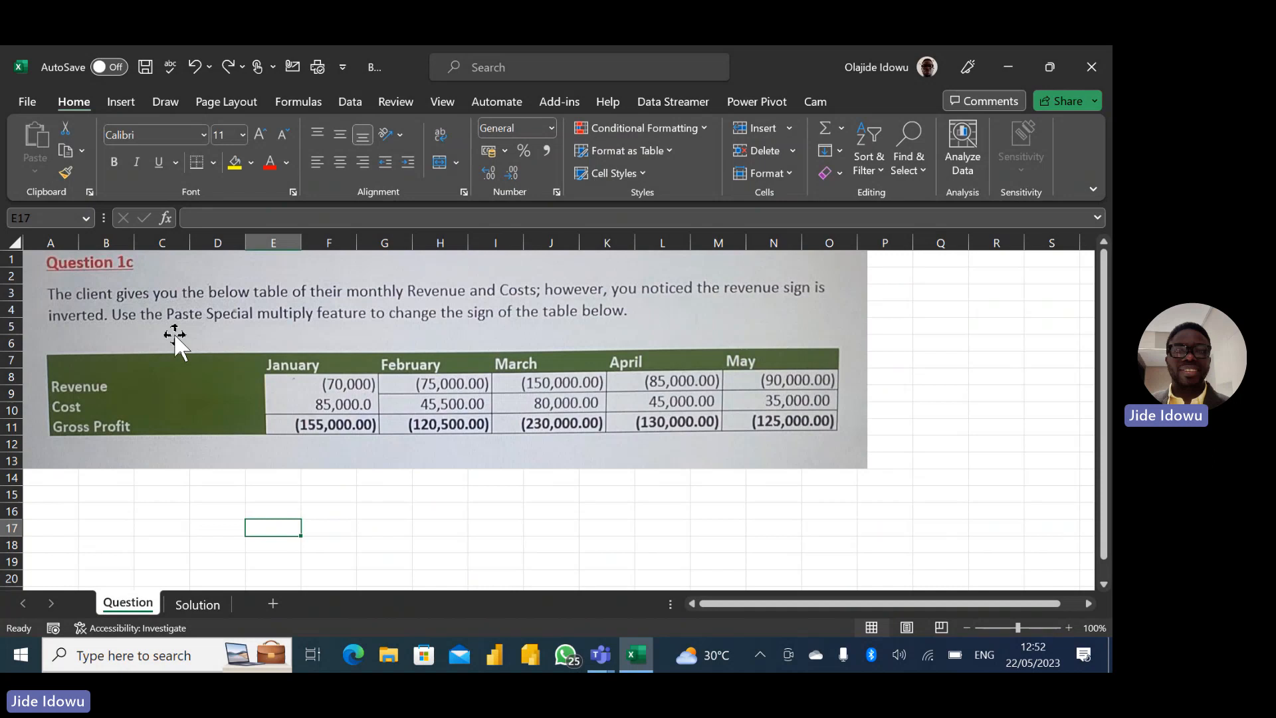
mouse_move(124, 333)
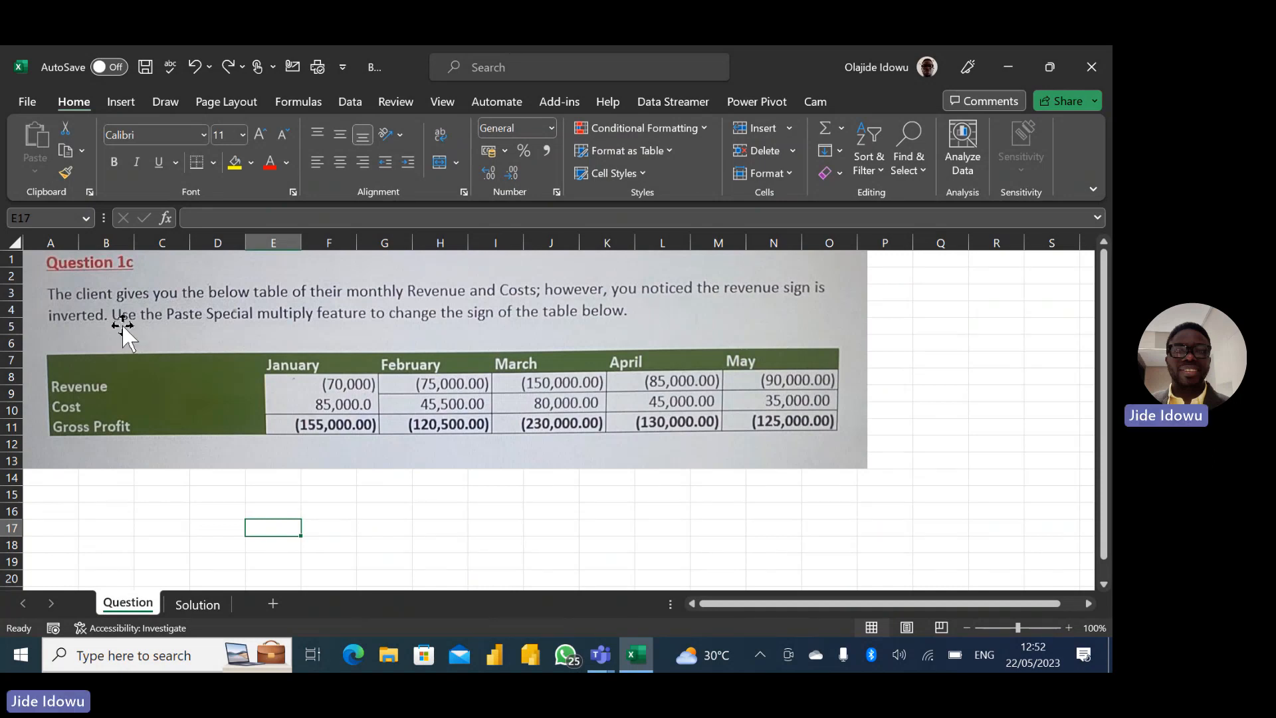
mouse_move(213, 329)
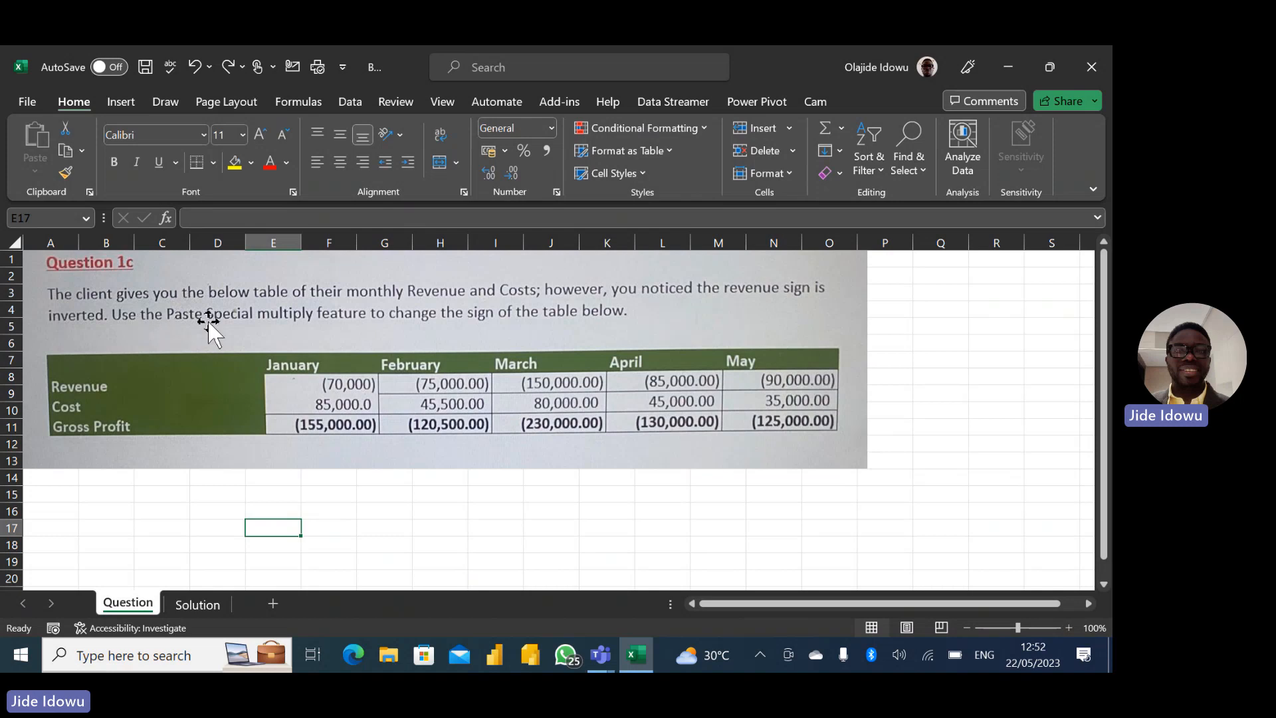
mouse_move(302, 330)
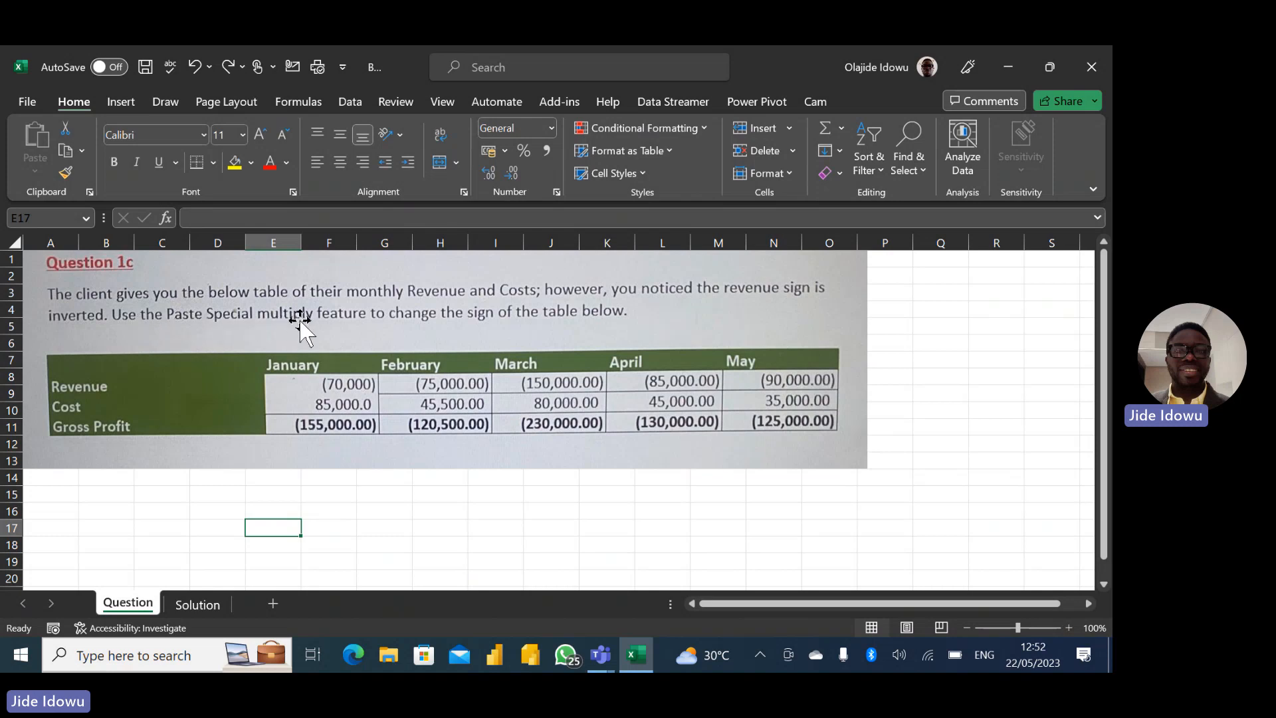
mouse_move(551, 317)
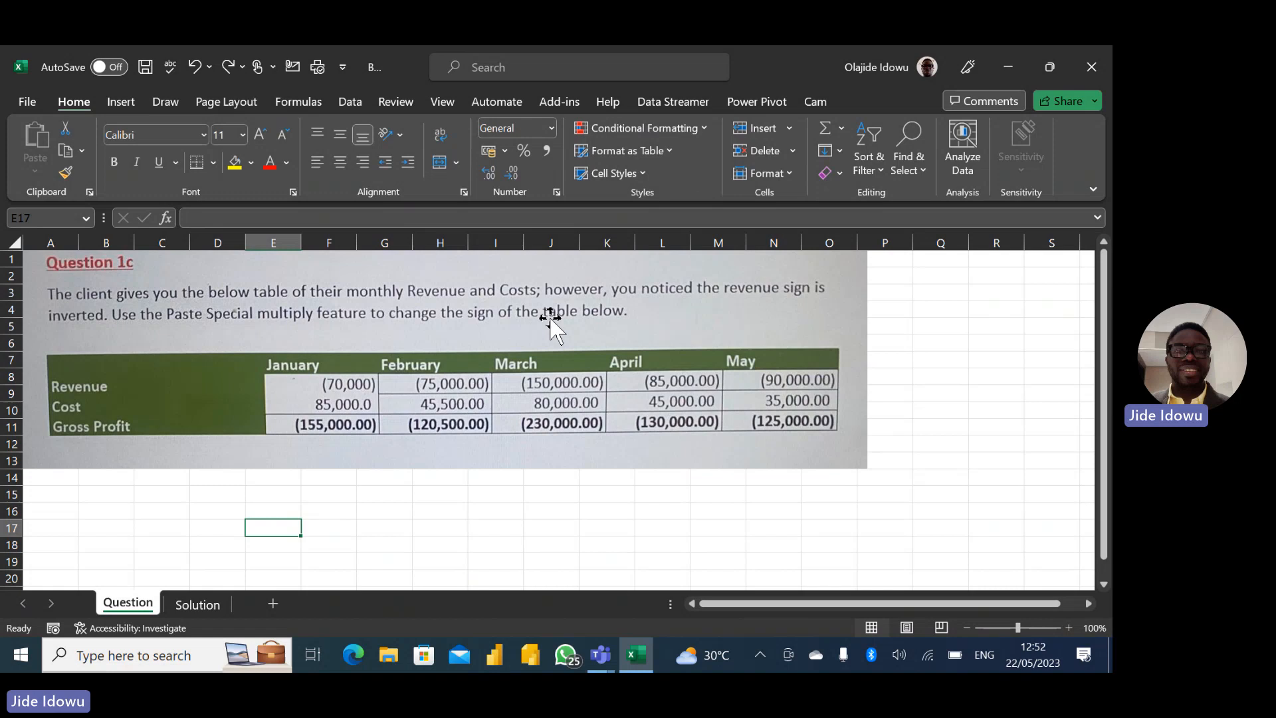
mouse_move(610, 325)
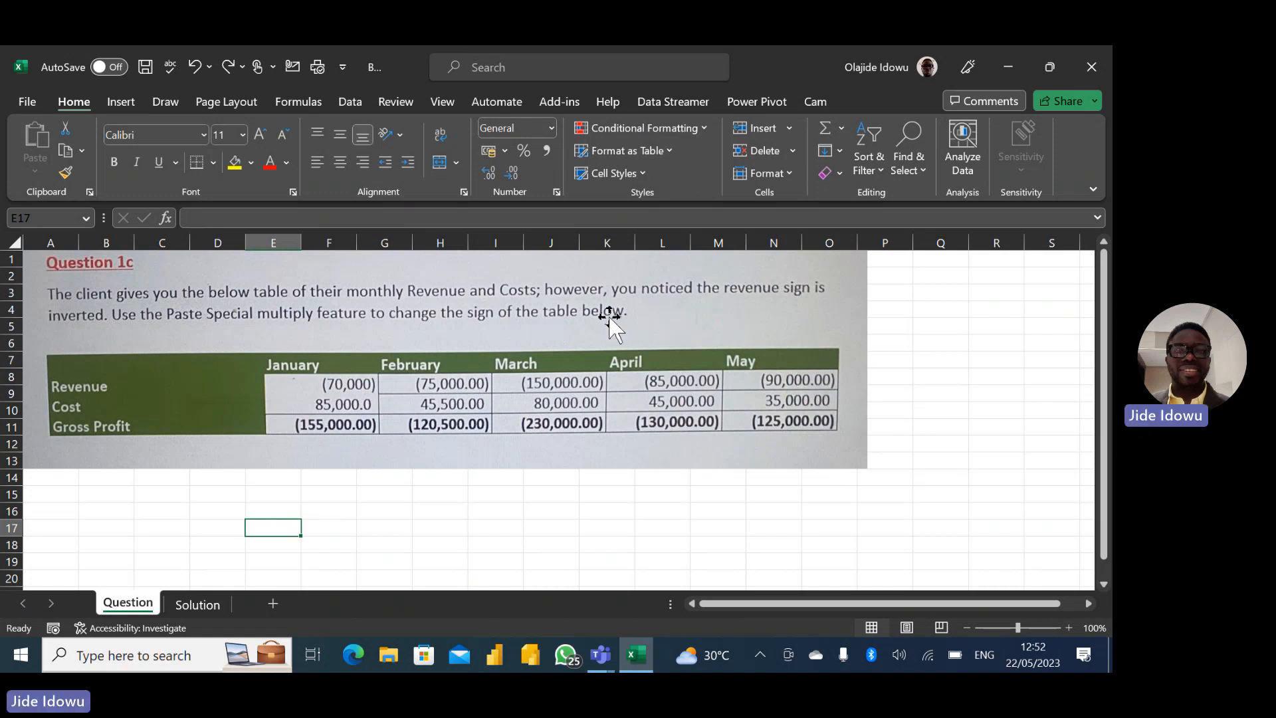
mouse_move(23, 182)
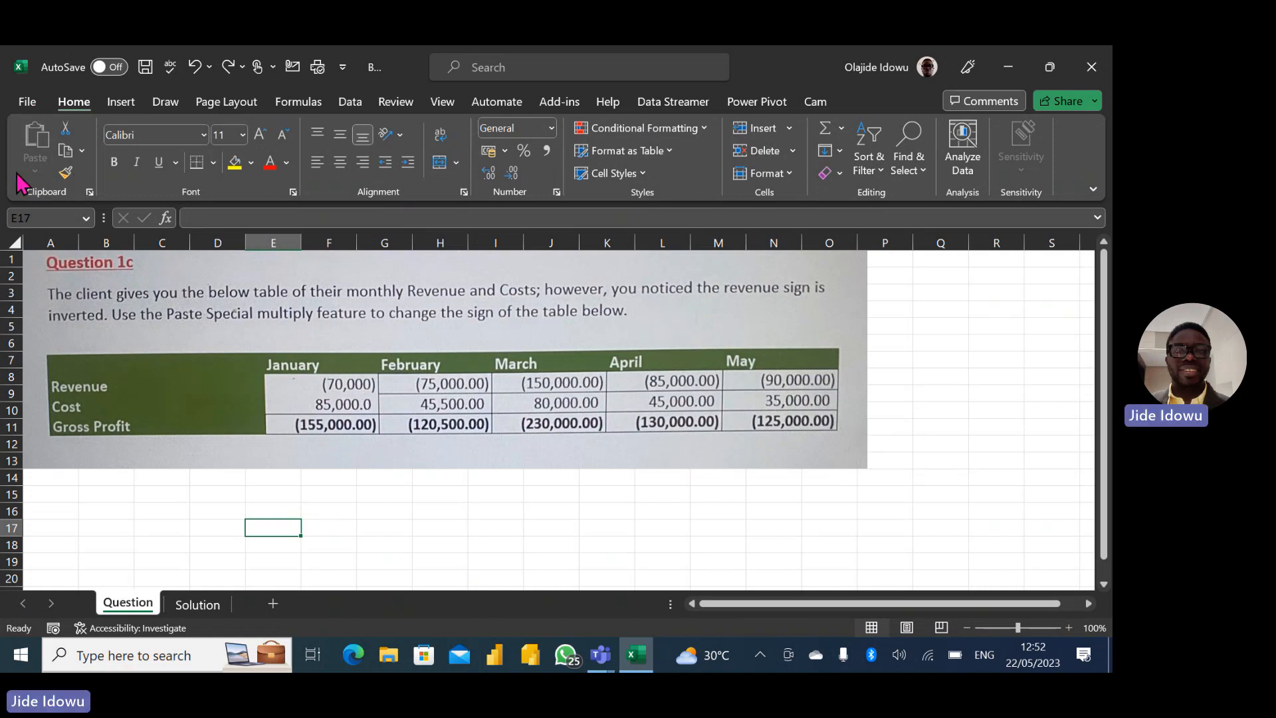
mouse_move(45, 204)
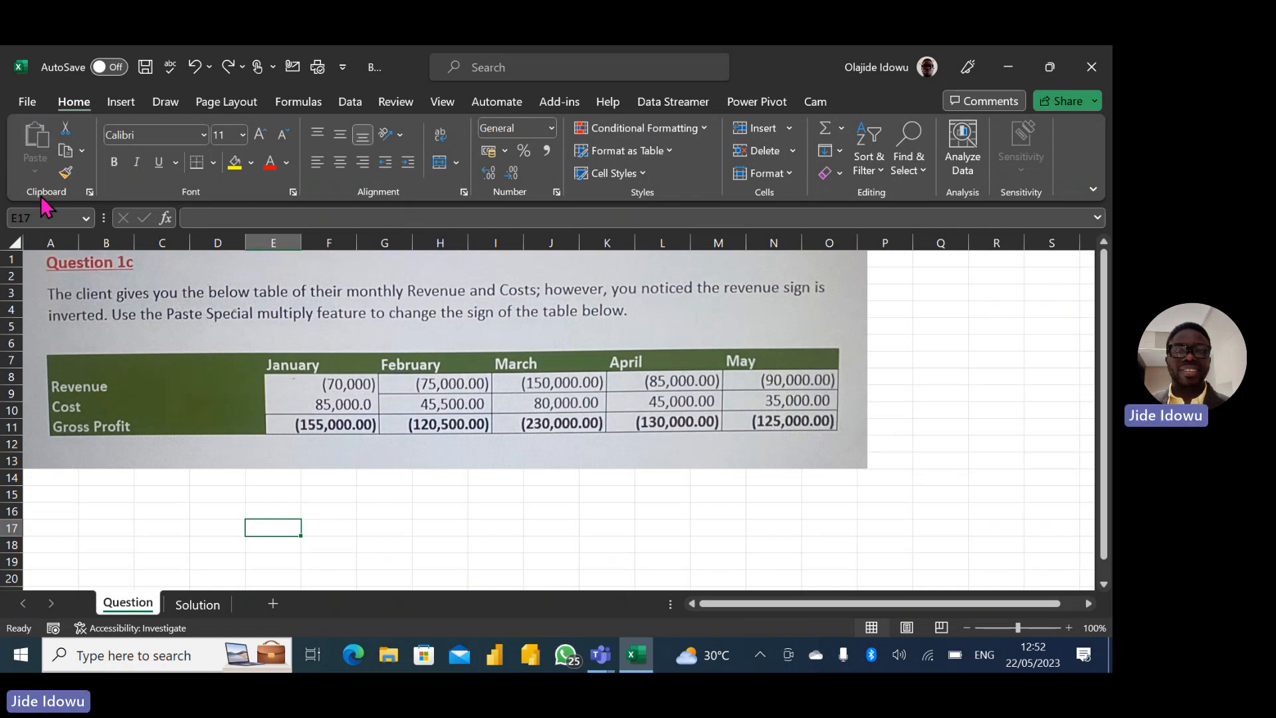
mouse_move(322, 275)
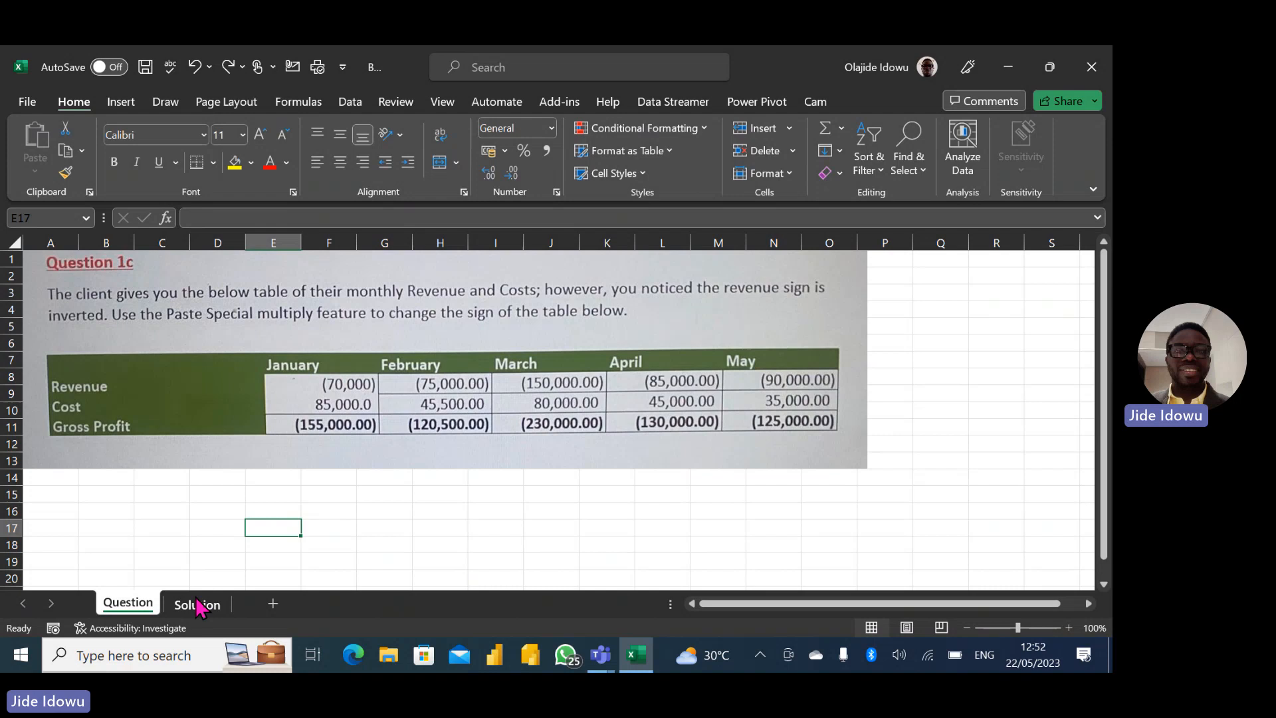
left_click(196, 605)
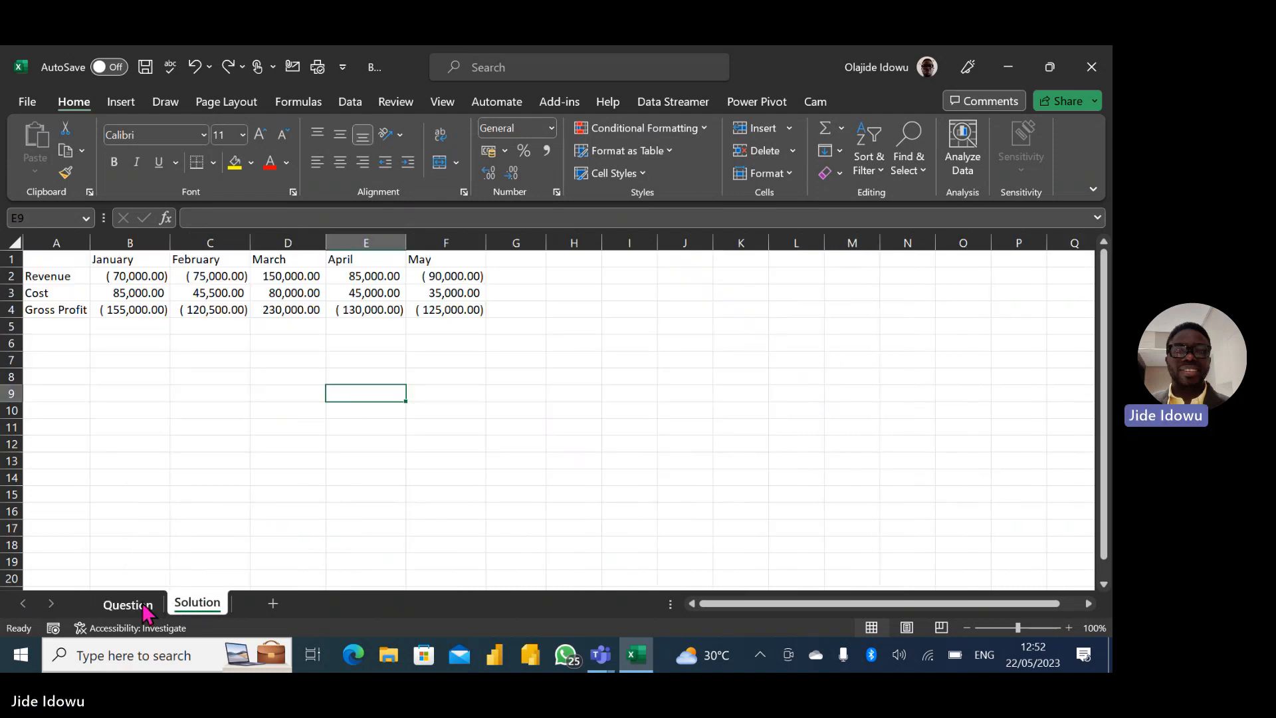
left_click(127, 604)
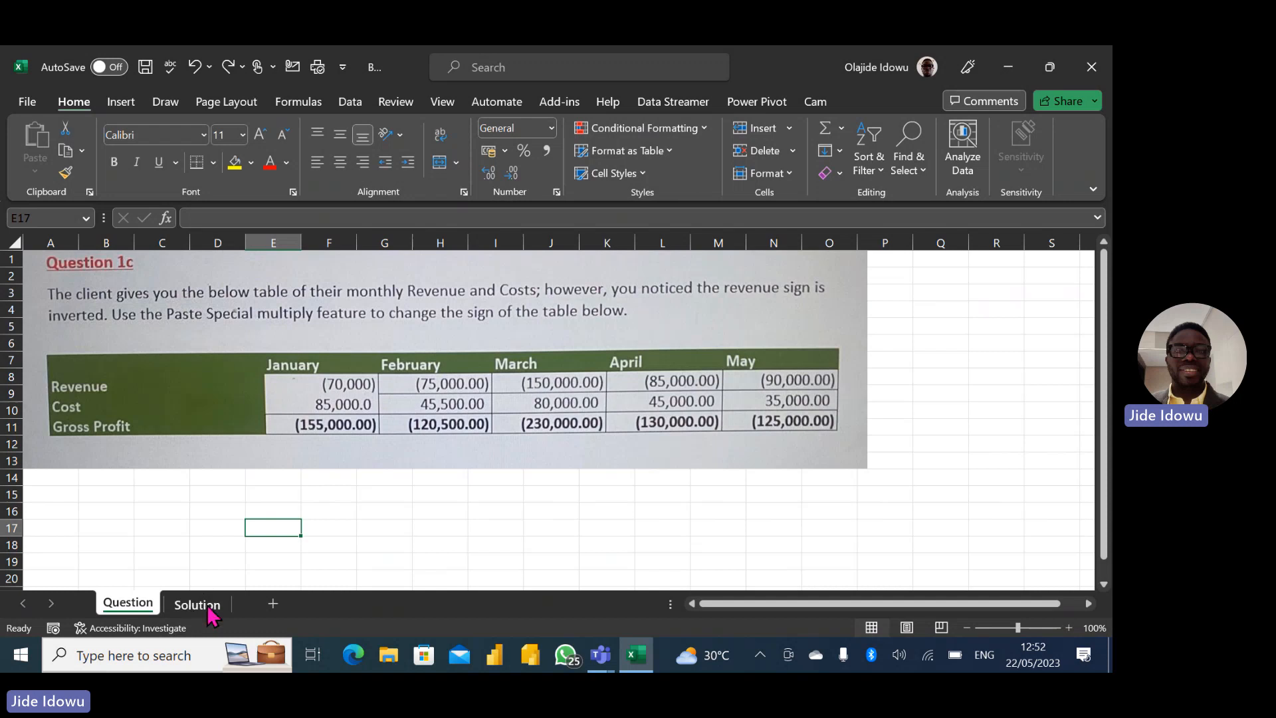
left_click(197, 605)
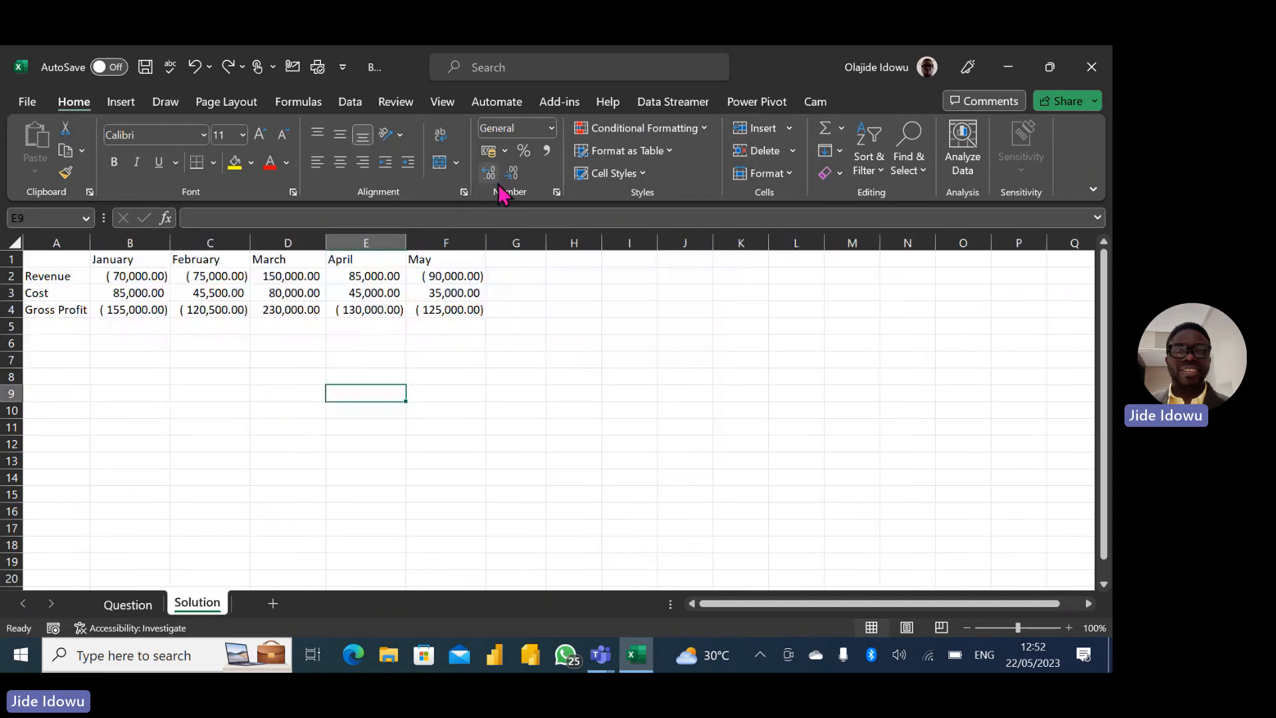
mouse_move(354, 113)
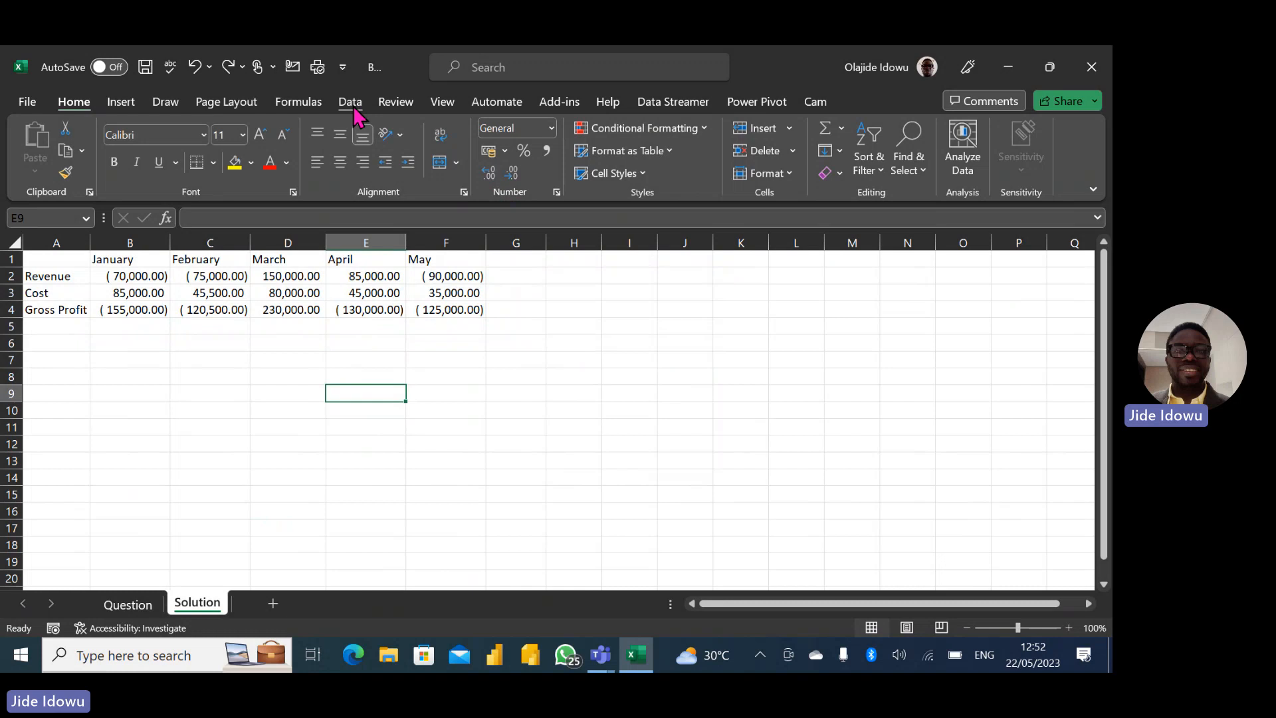
left_click(350, 101)
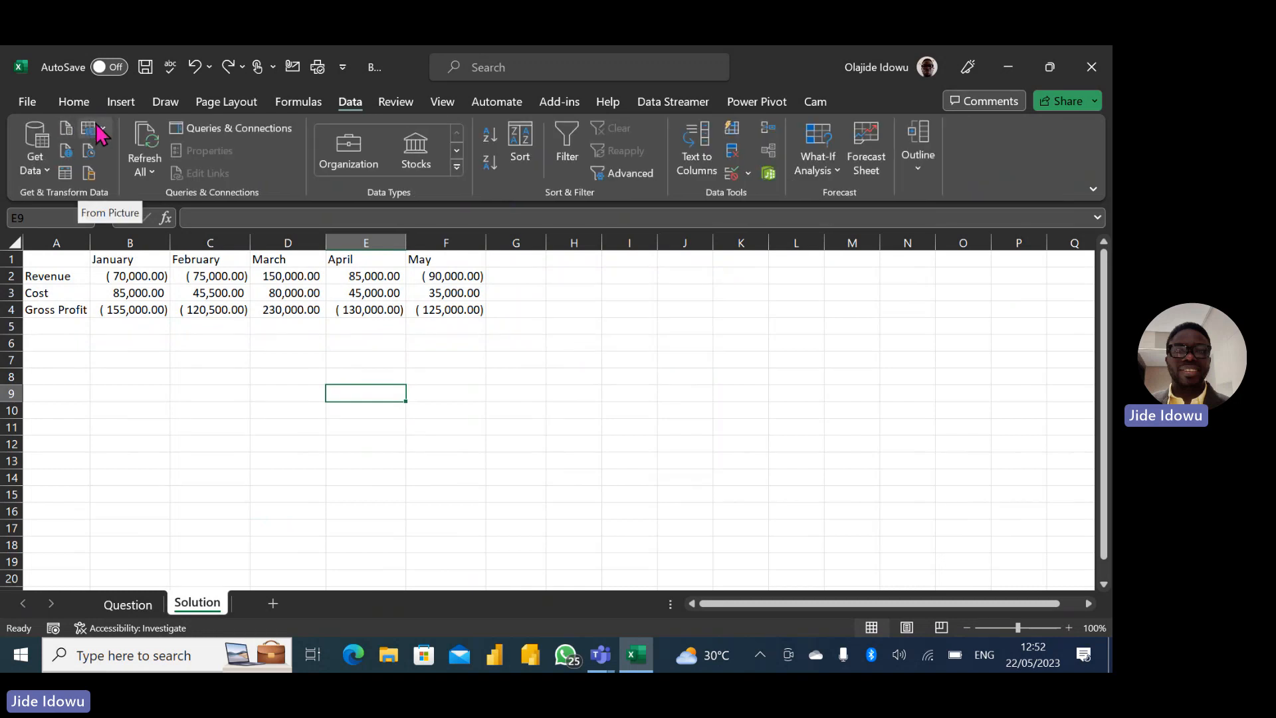
left_click(91, 127)
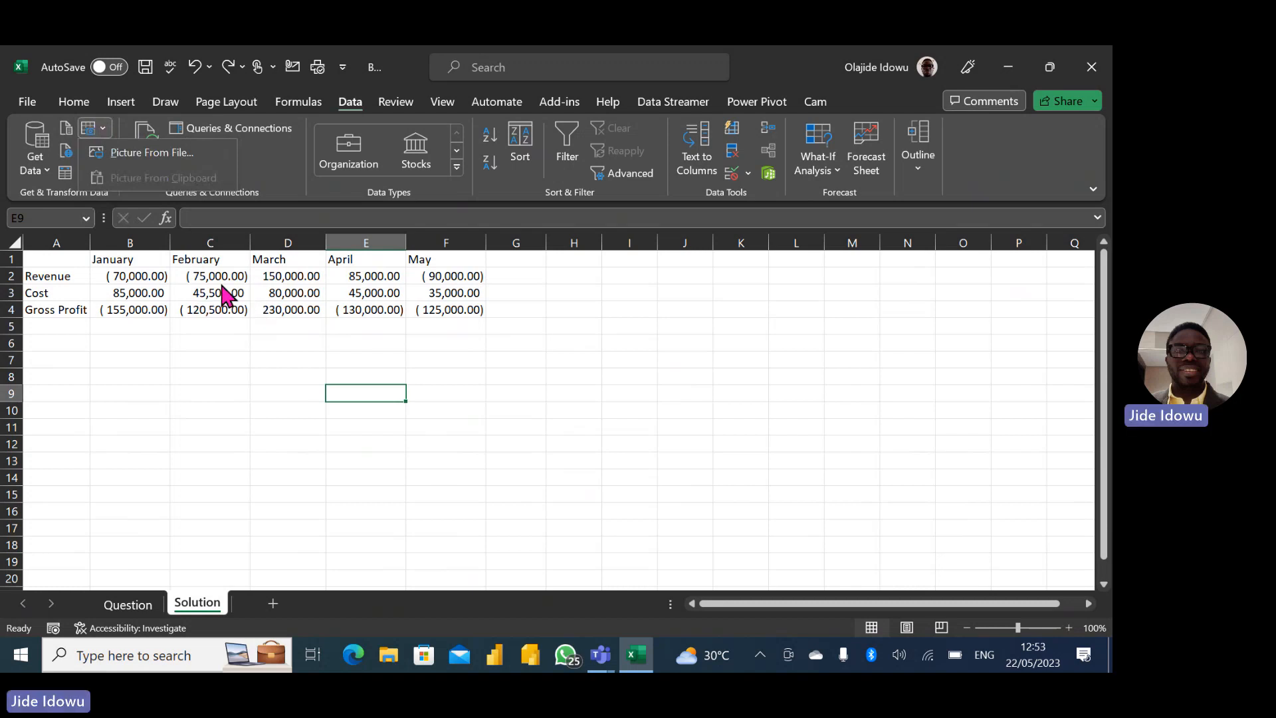
mouse_move(285, 300)
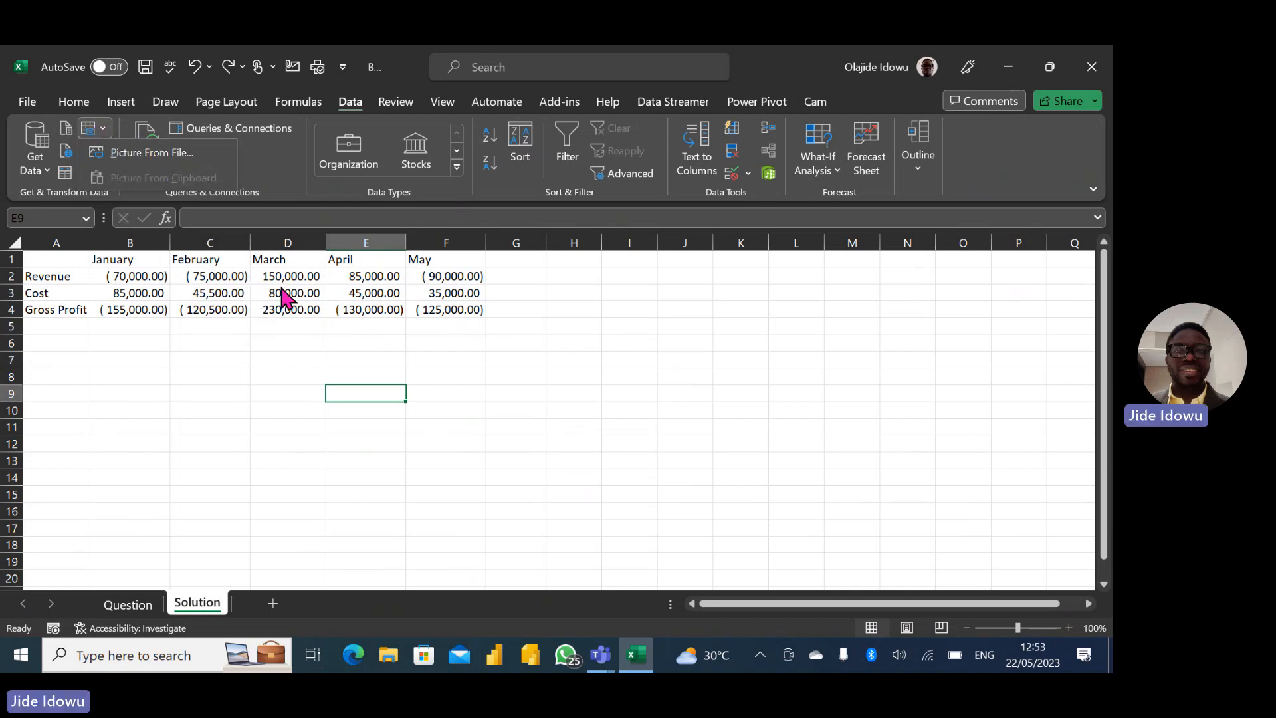
mouse_move(50, 267)
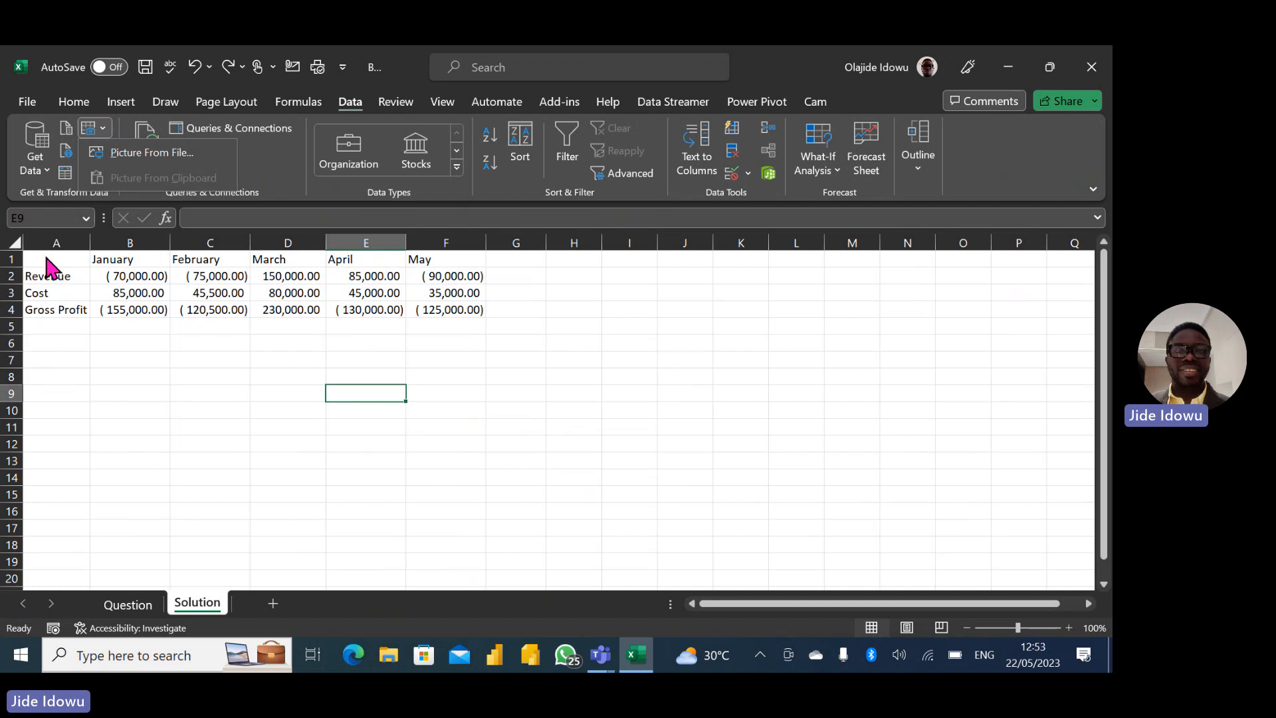
Select the Solution sheet's table A1:F4 and copy it.
left_click(55, 259)
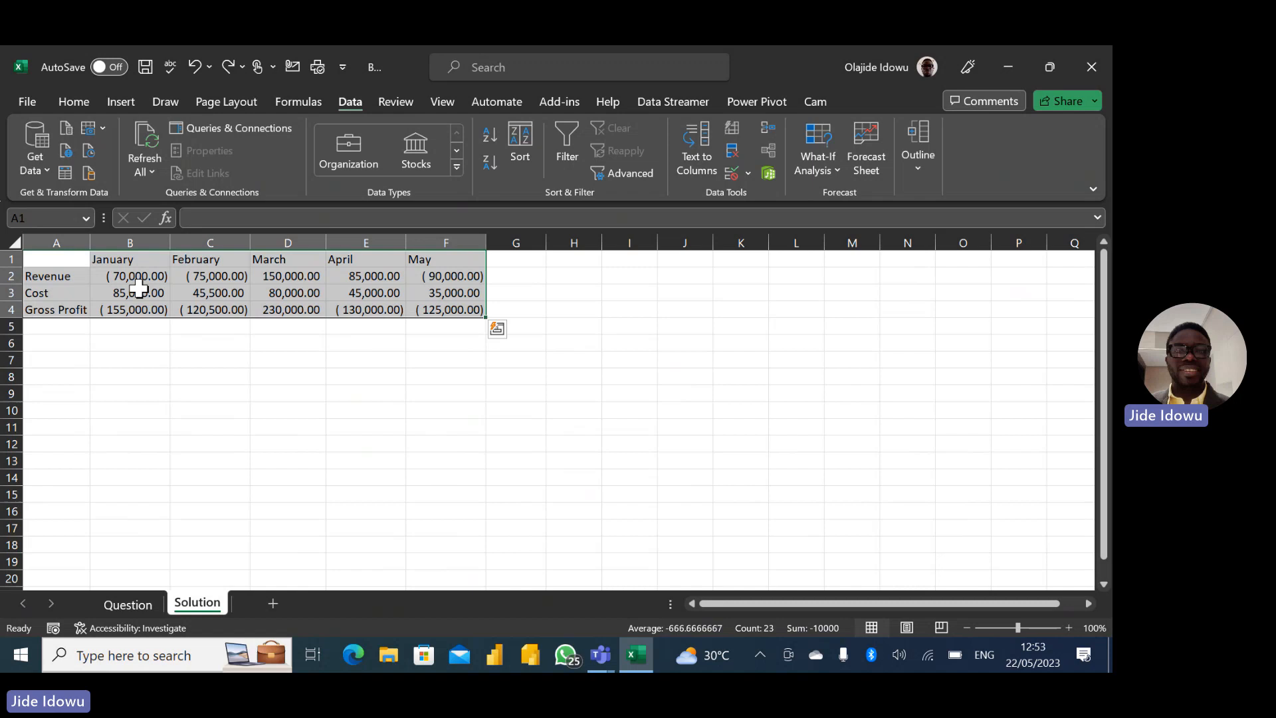
key("ctrl+c")
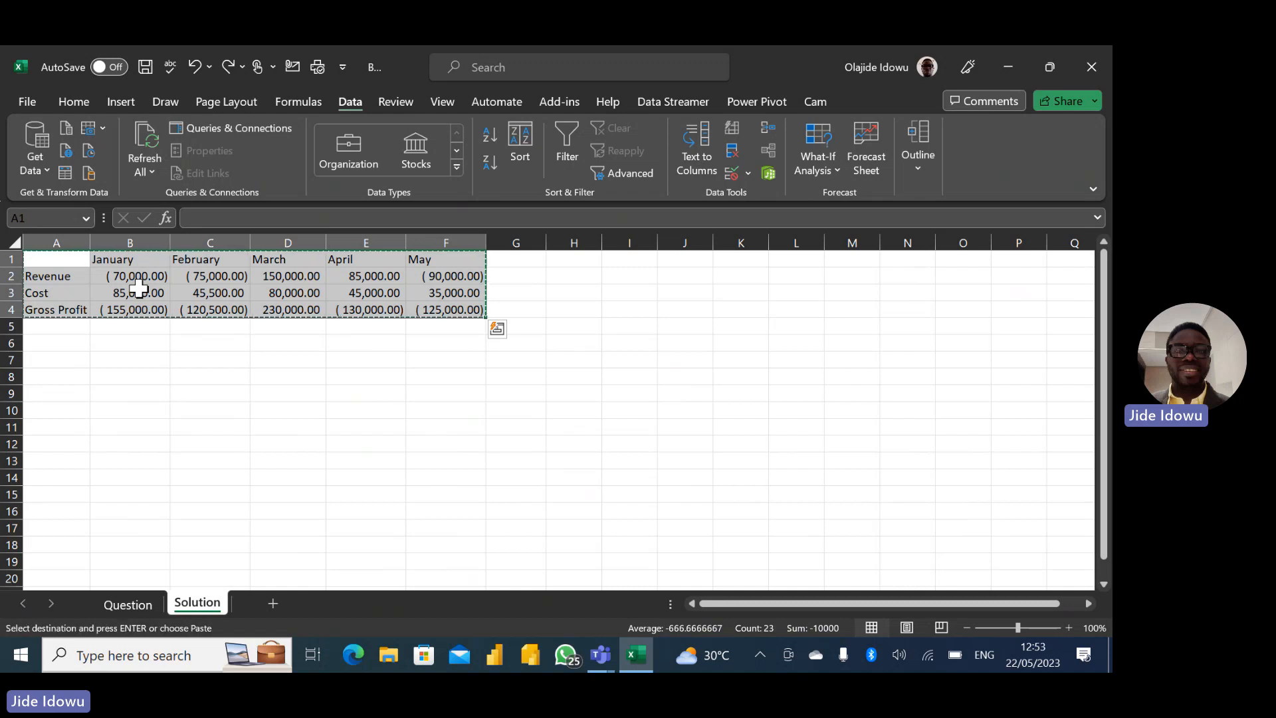
mouse_move(256, 280)
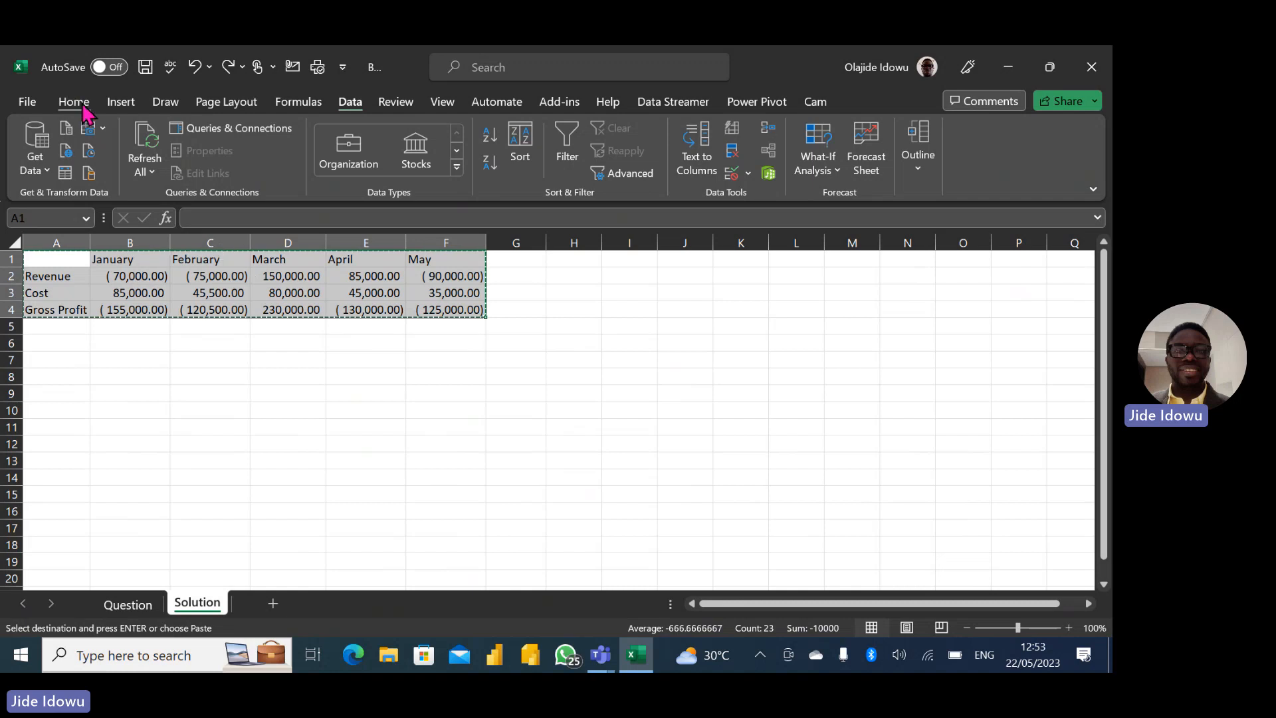
Show the Home tab's Paste dropdown options for the copied table.
left_click(73, 101)
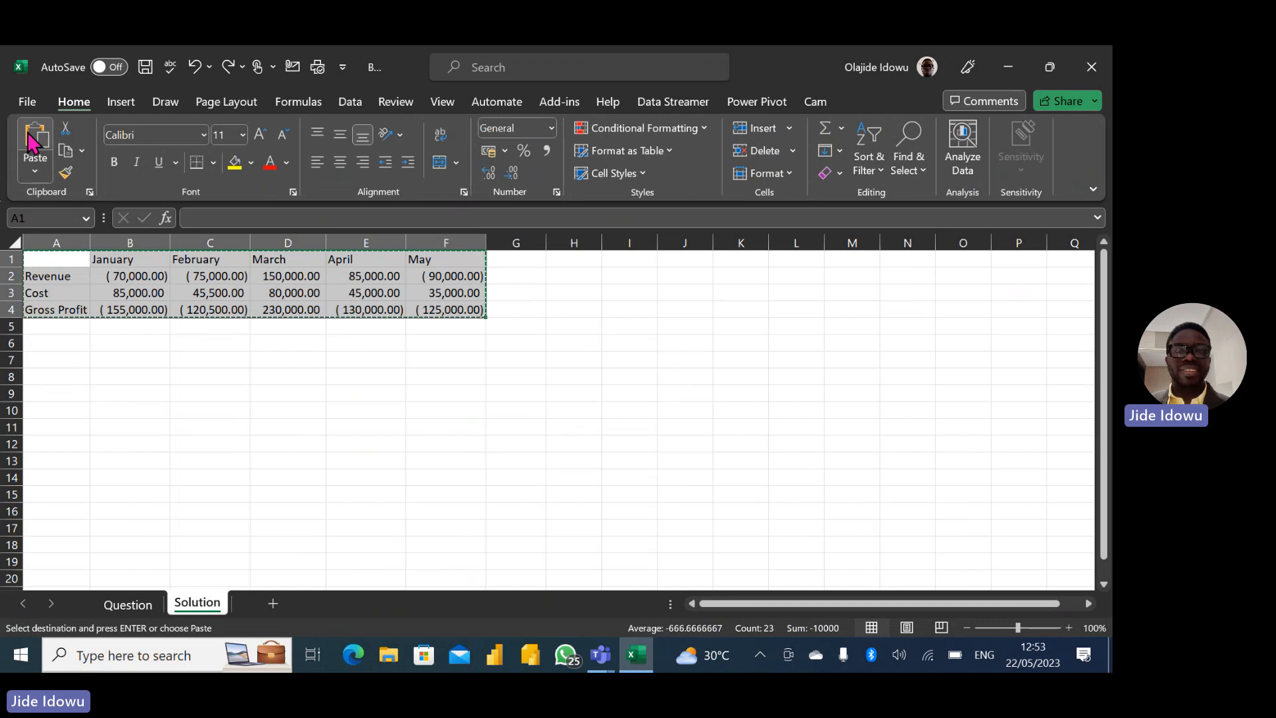
left_click(35, 162)
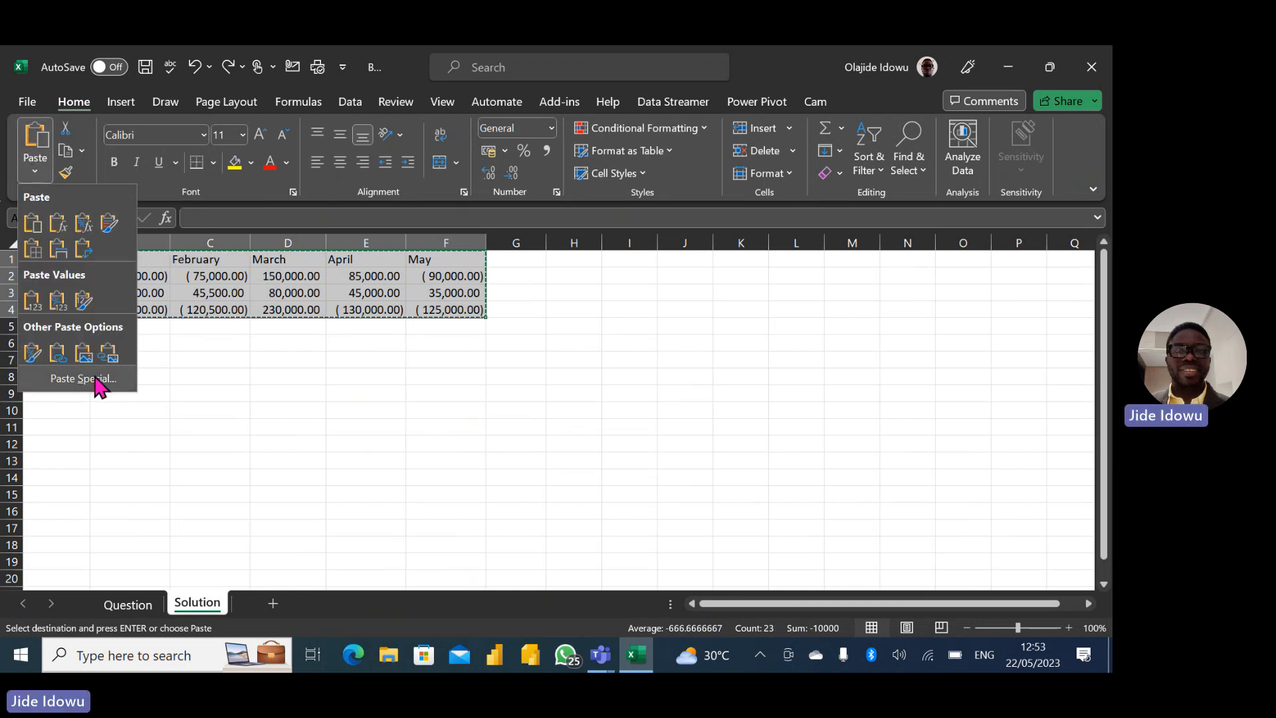
mouse_move(81, 377)
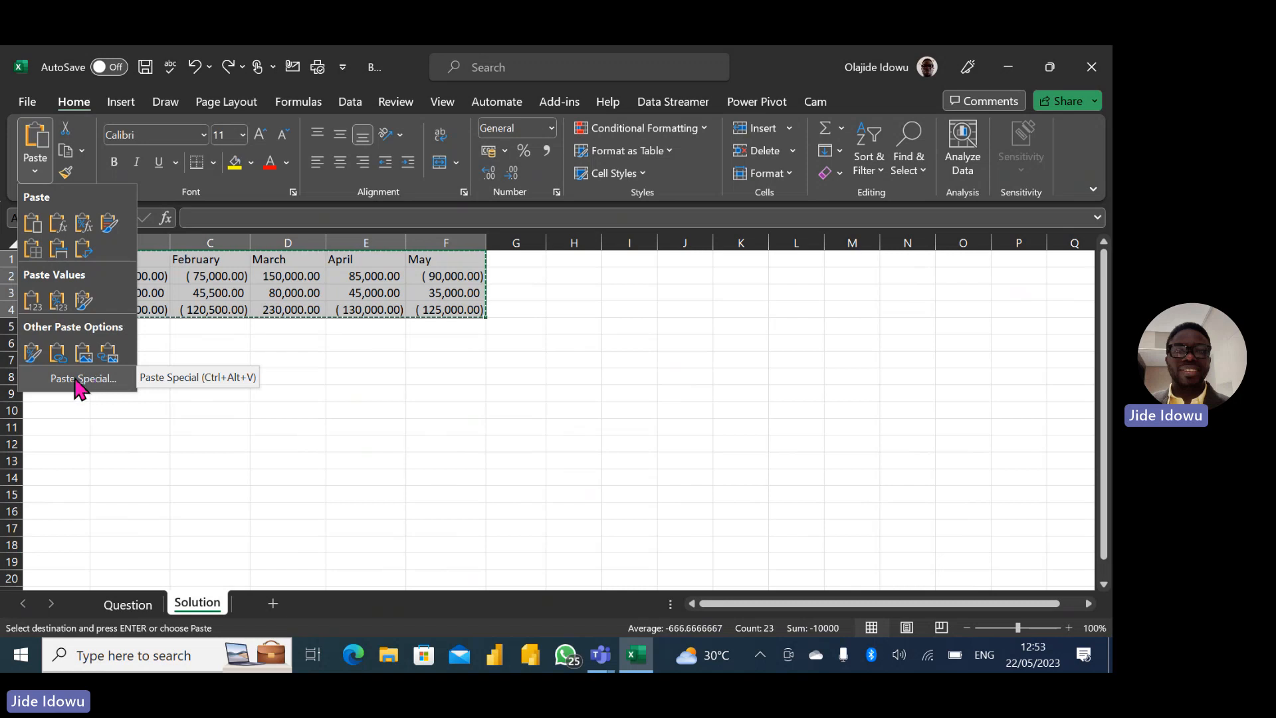
Apply Paste Special with the Multiply operation onto the copied table.
left_click(81, 378)
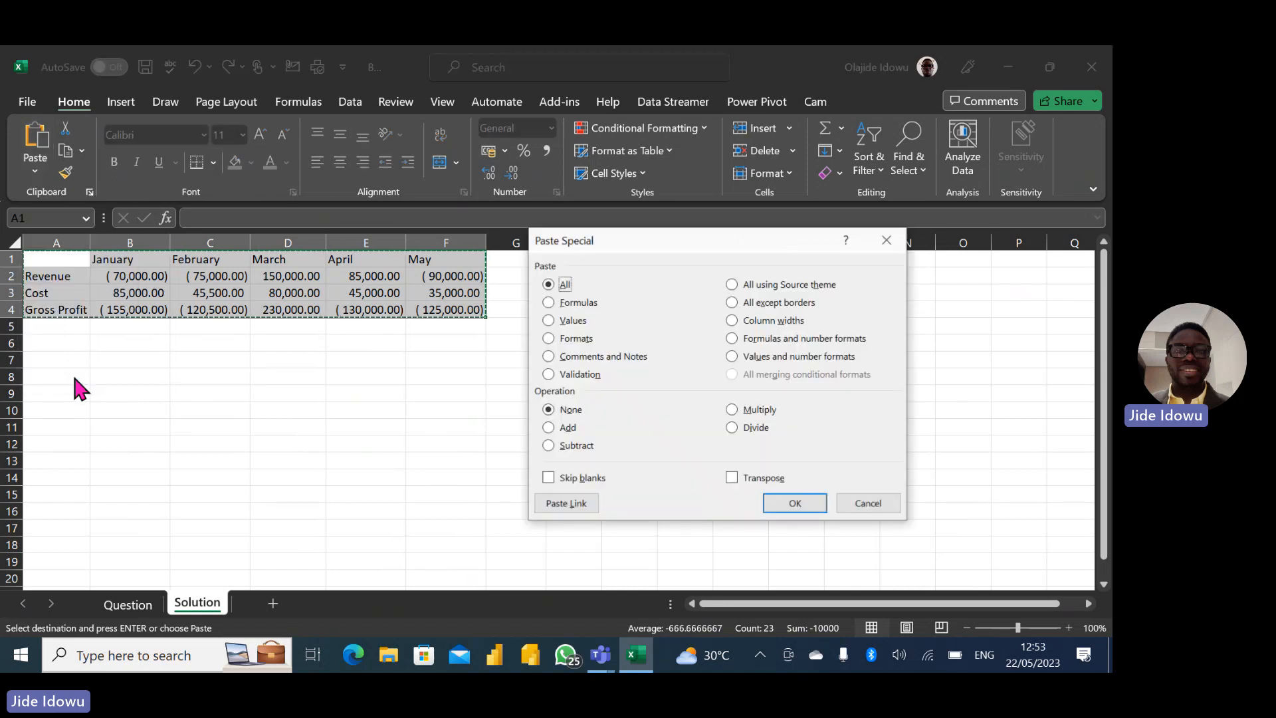
mouse_move(625, 259)
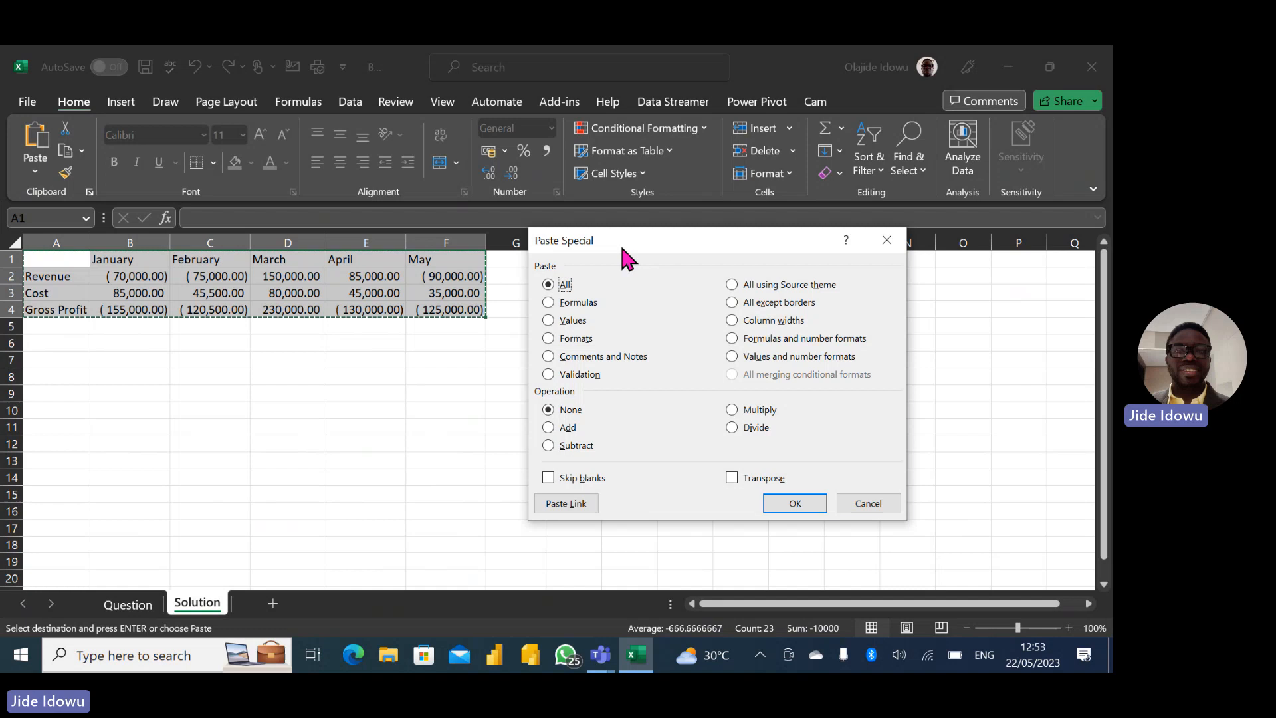
mouse_move(582, 407)
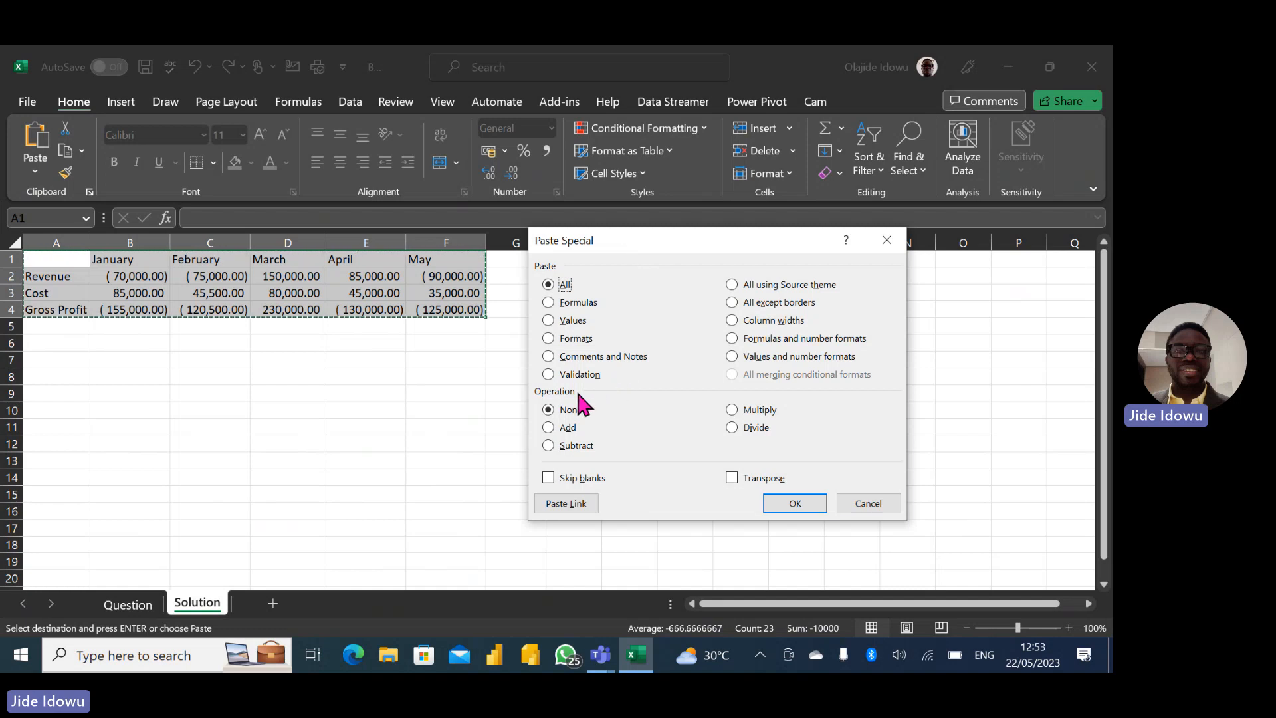
mouse_move(570, 444)
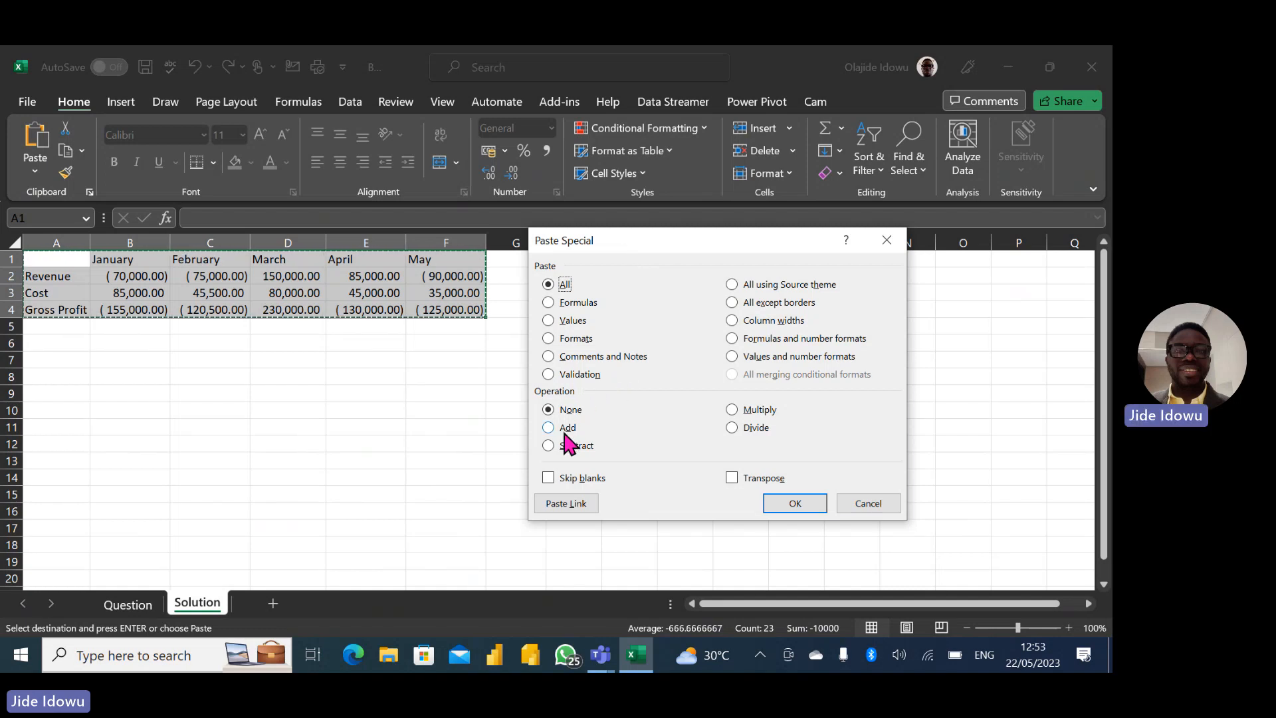
mouse_move(738, 430)
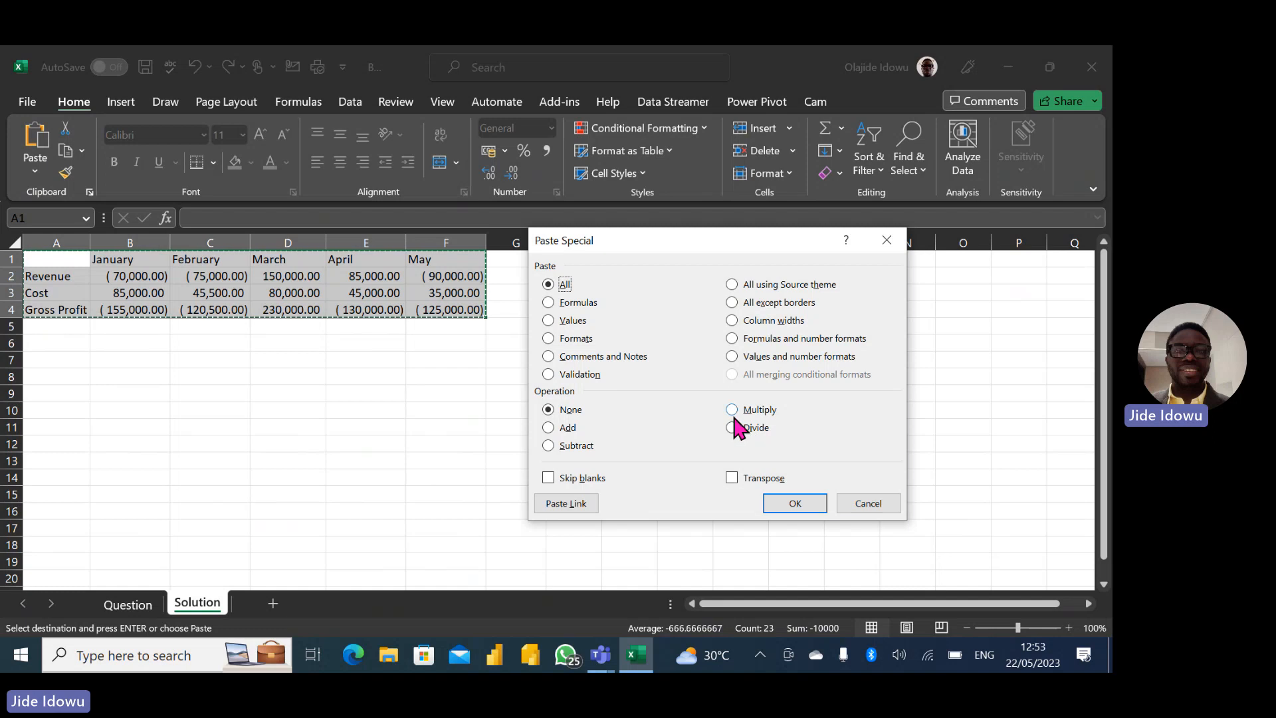
mouse_move(780, 421)
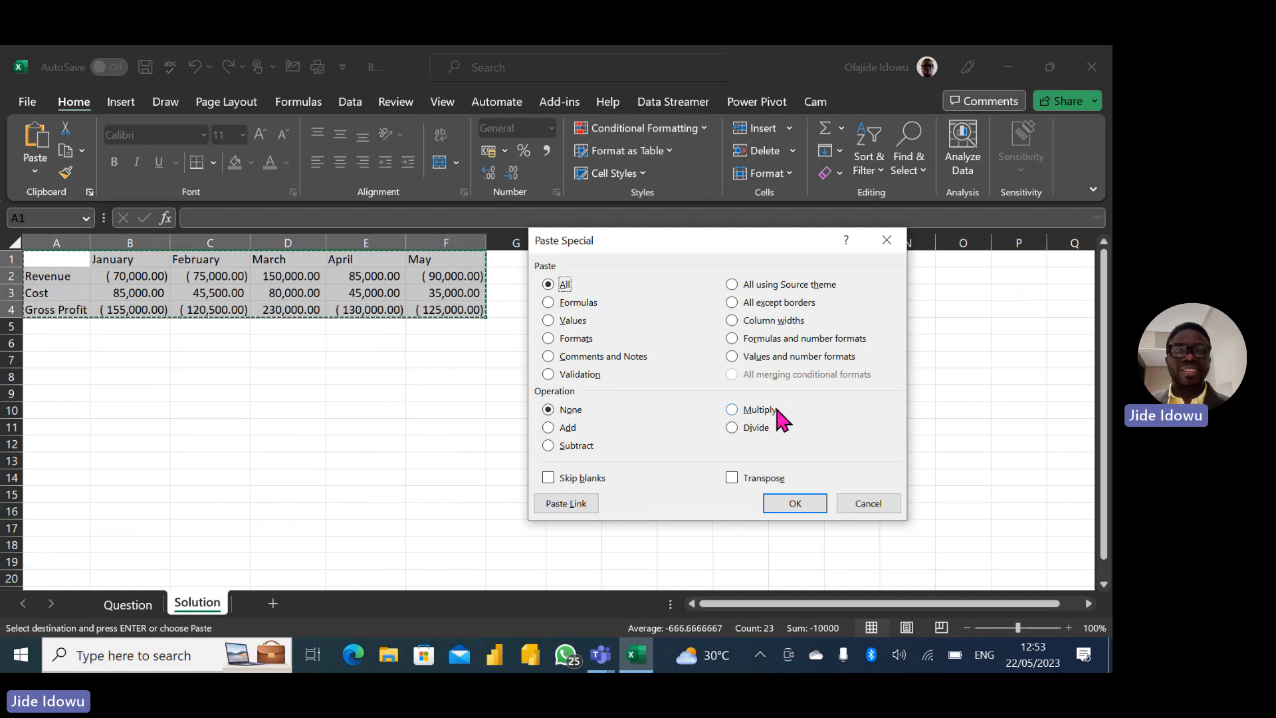
mouse_move(537, 258)
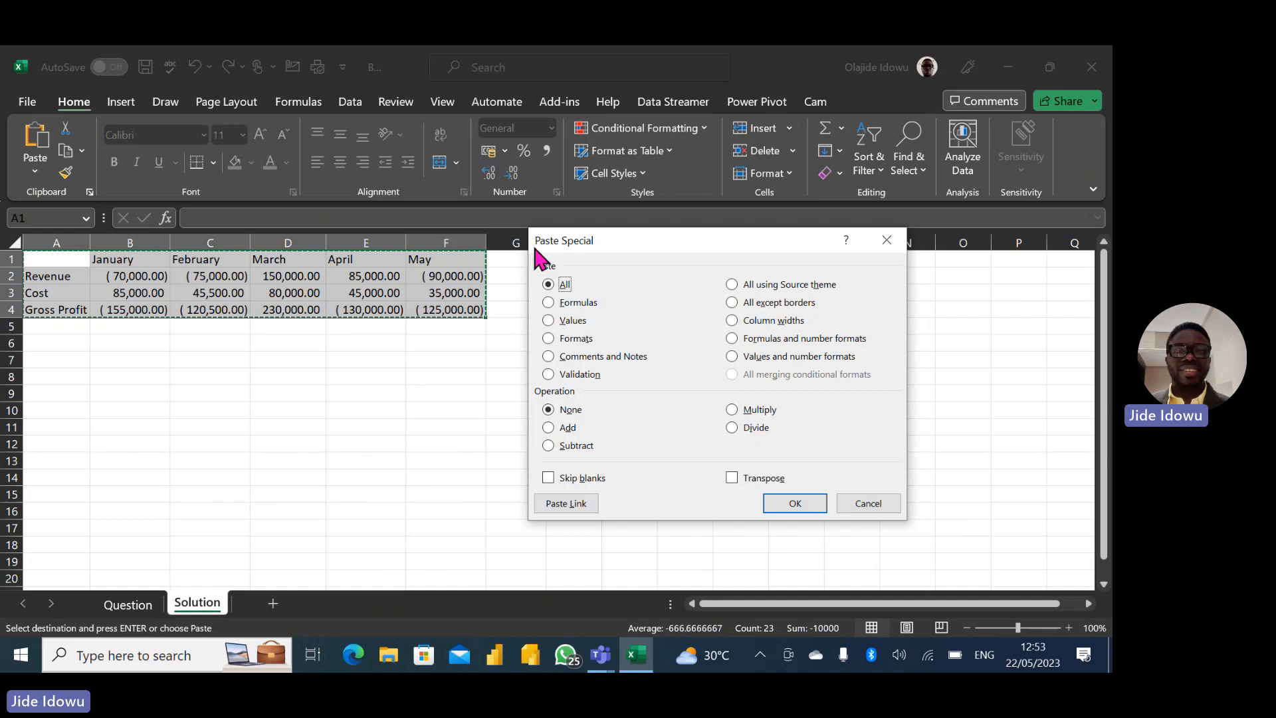
mouse_move(739, 420)
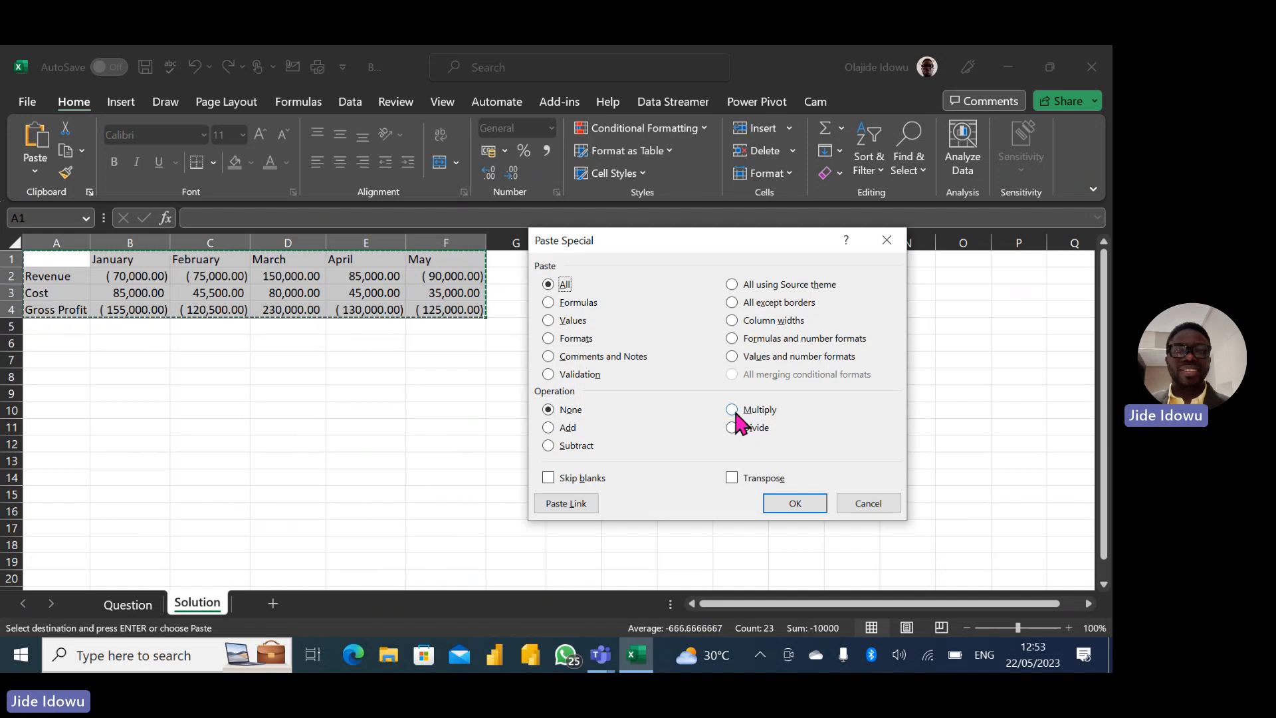
left_click(731, 410)
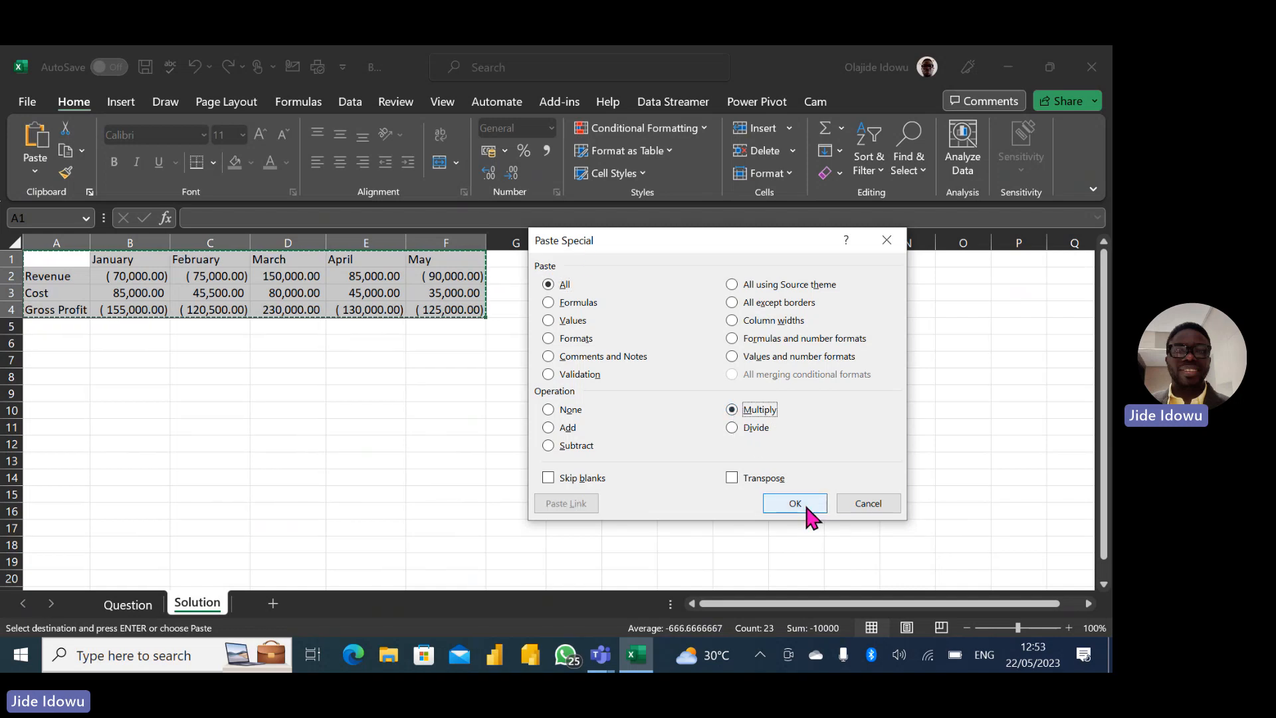
mouse_move(797, 454)
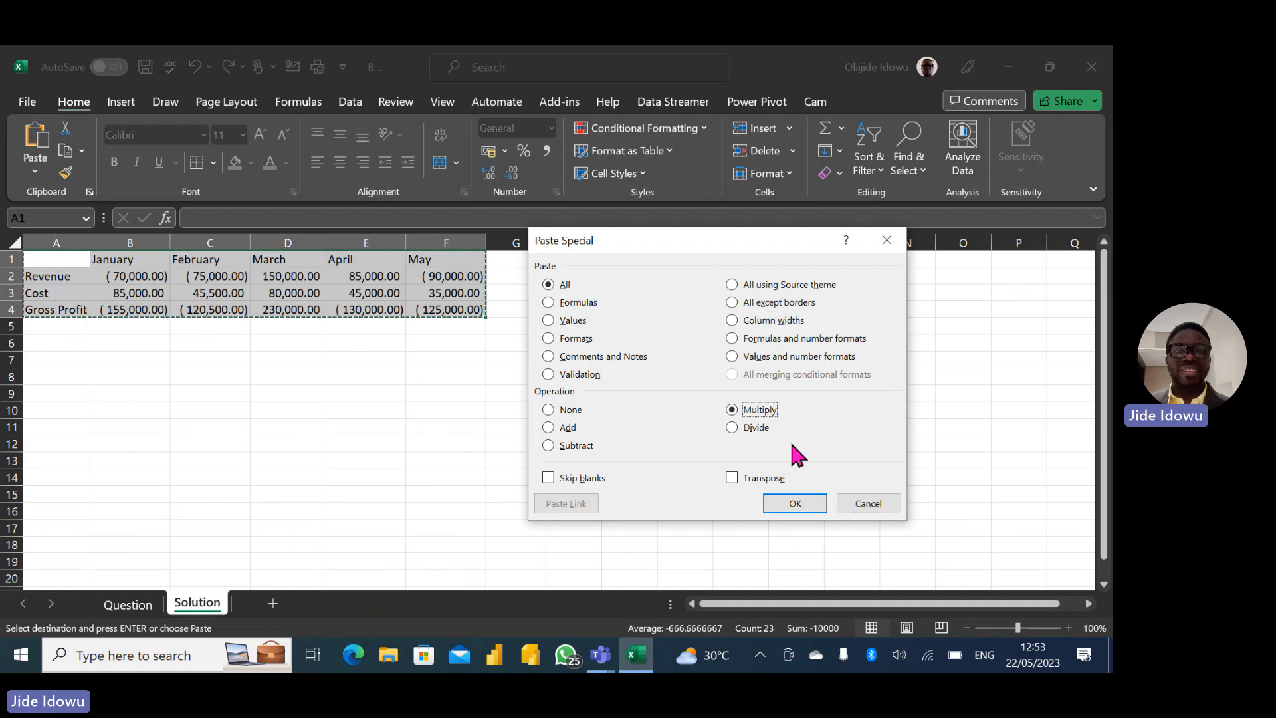
left_click(794, 503)
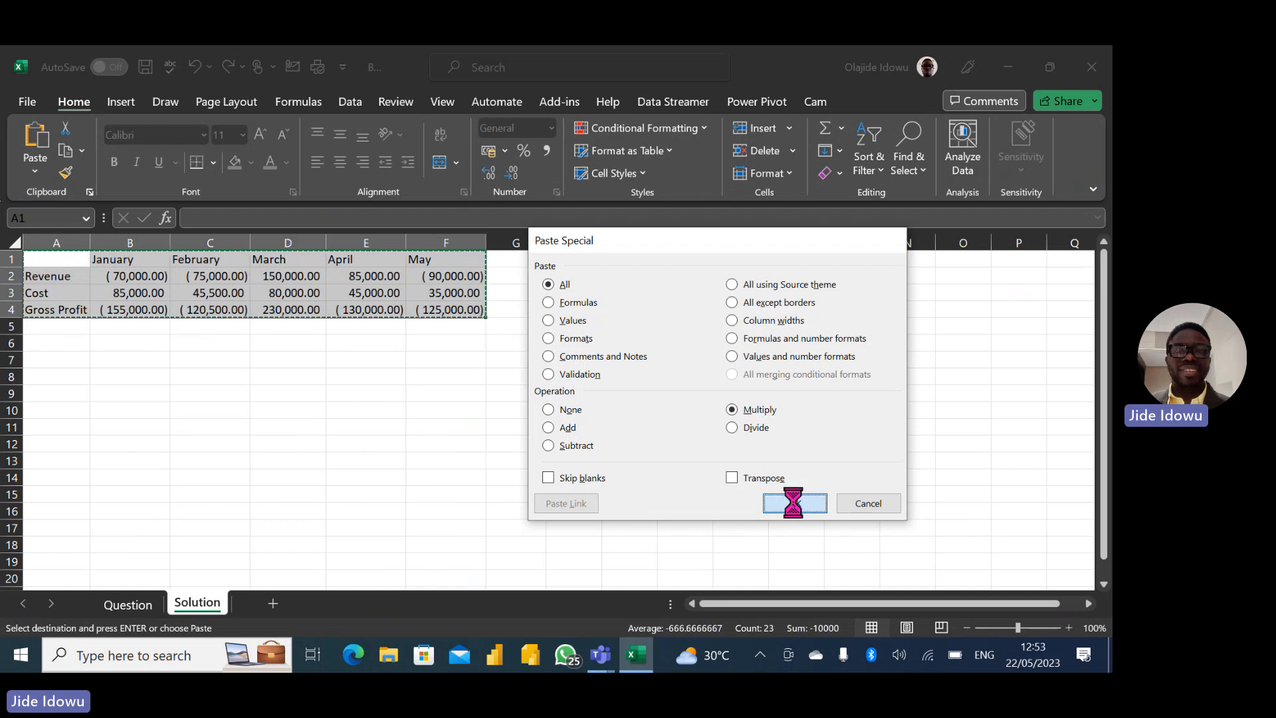
Finish the paste and inspect April gross profit in E4, now 16,900,000,000.
left_click(793, 503)
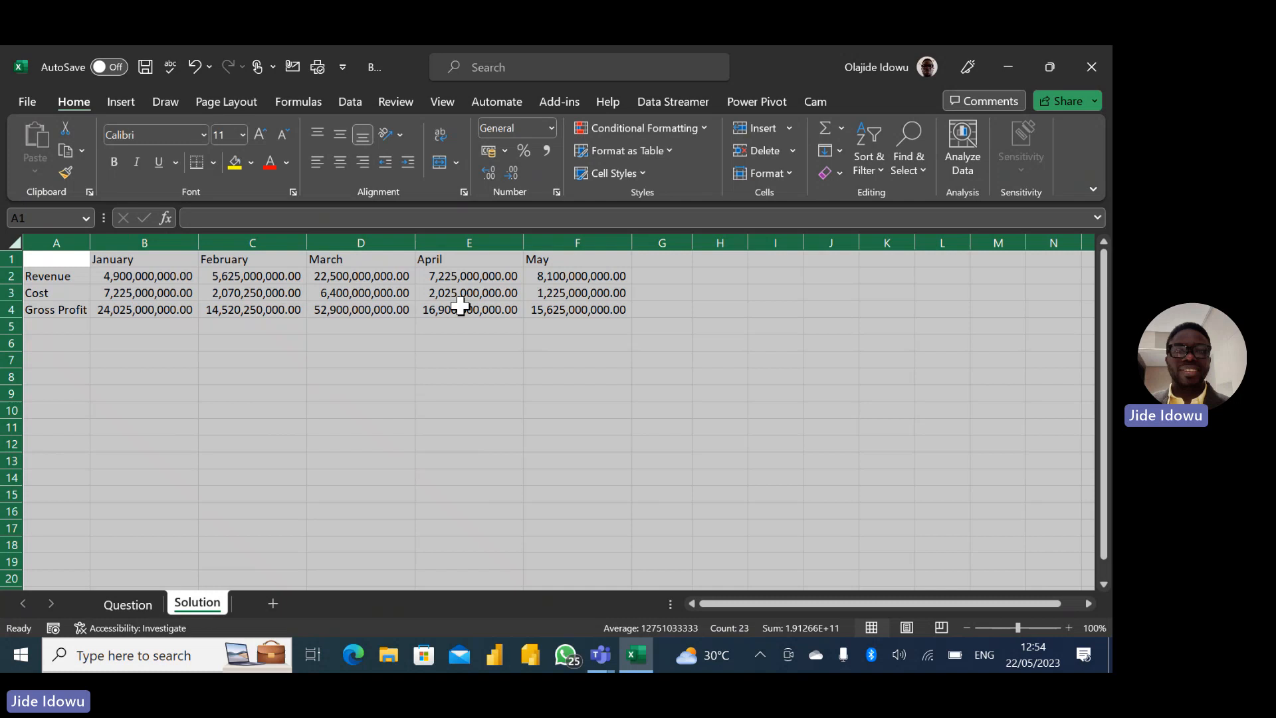
left_click(467, 309)
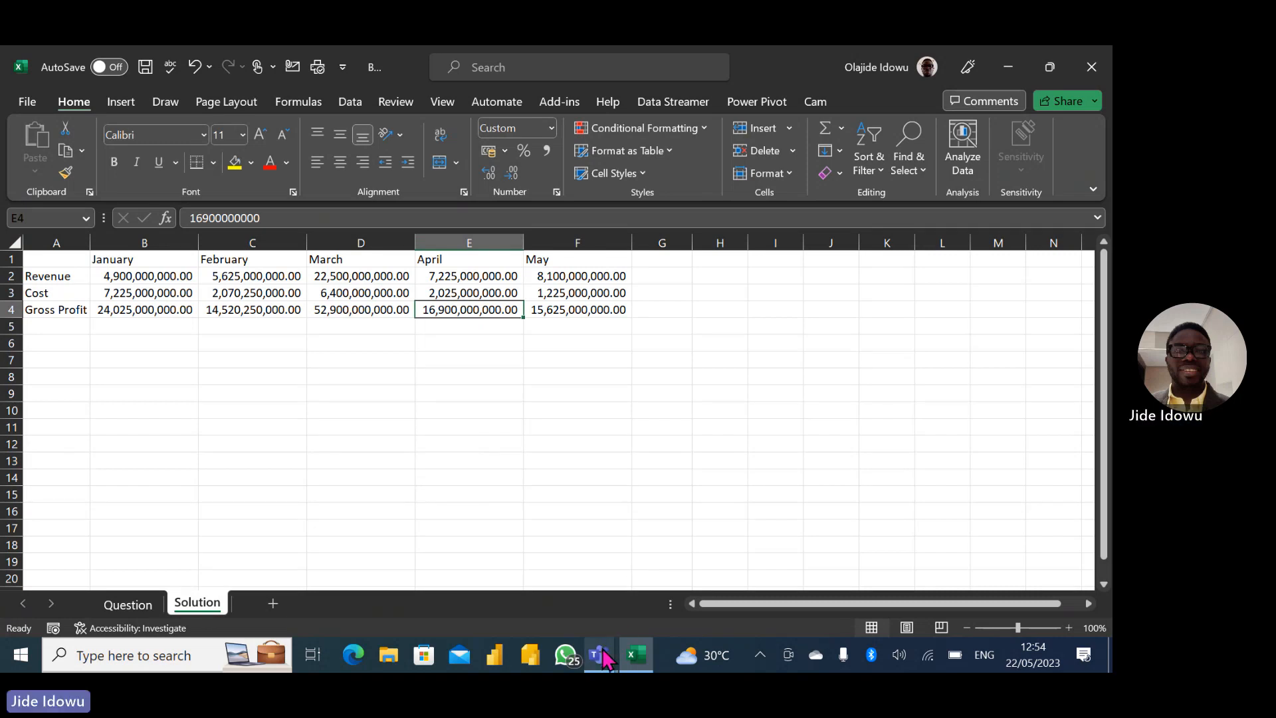
mouse_move(599, 656)
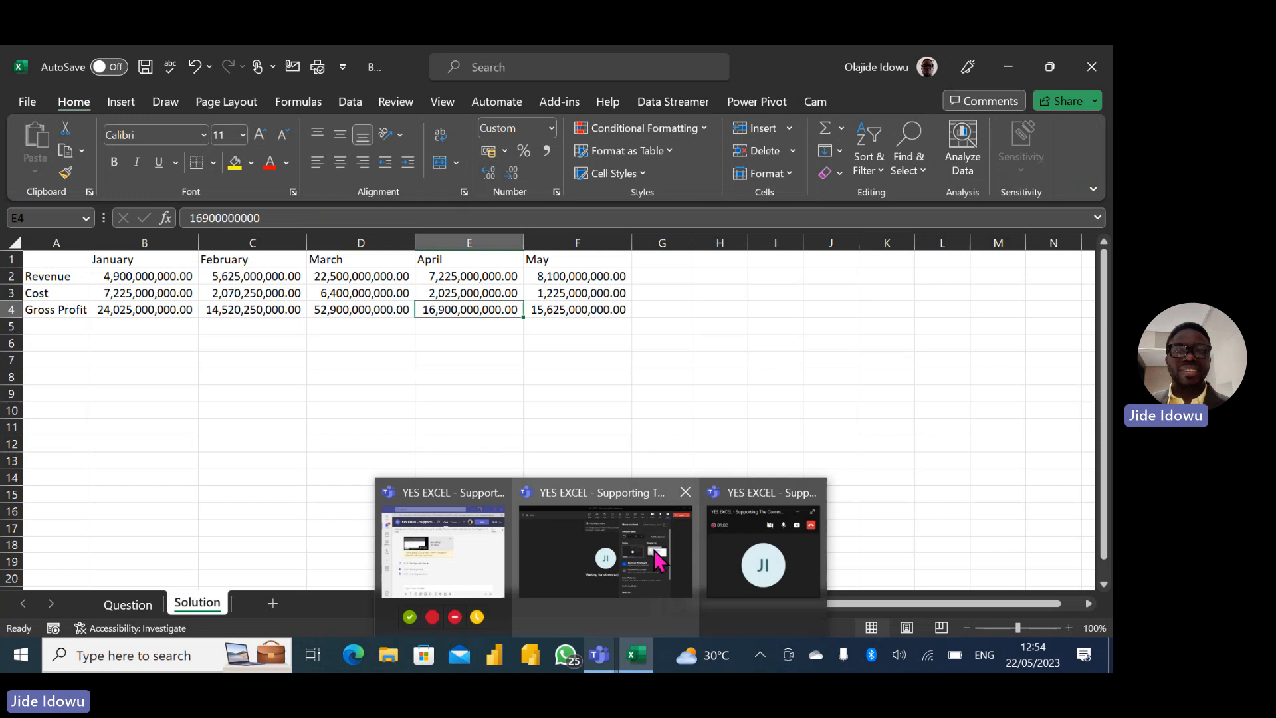
In the Teams meeting, choose Stop recording under More > Record and transcribe.
left_click(604, 554)
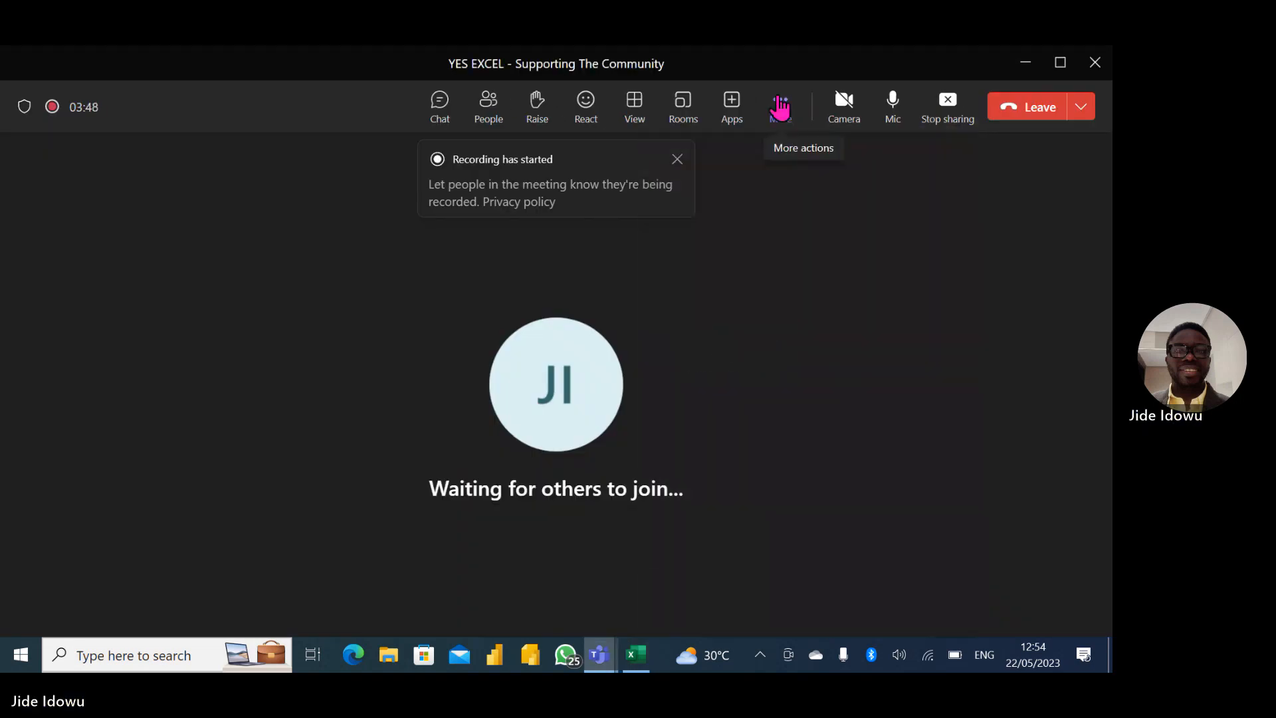
left_click(779, 107)
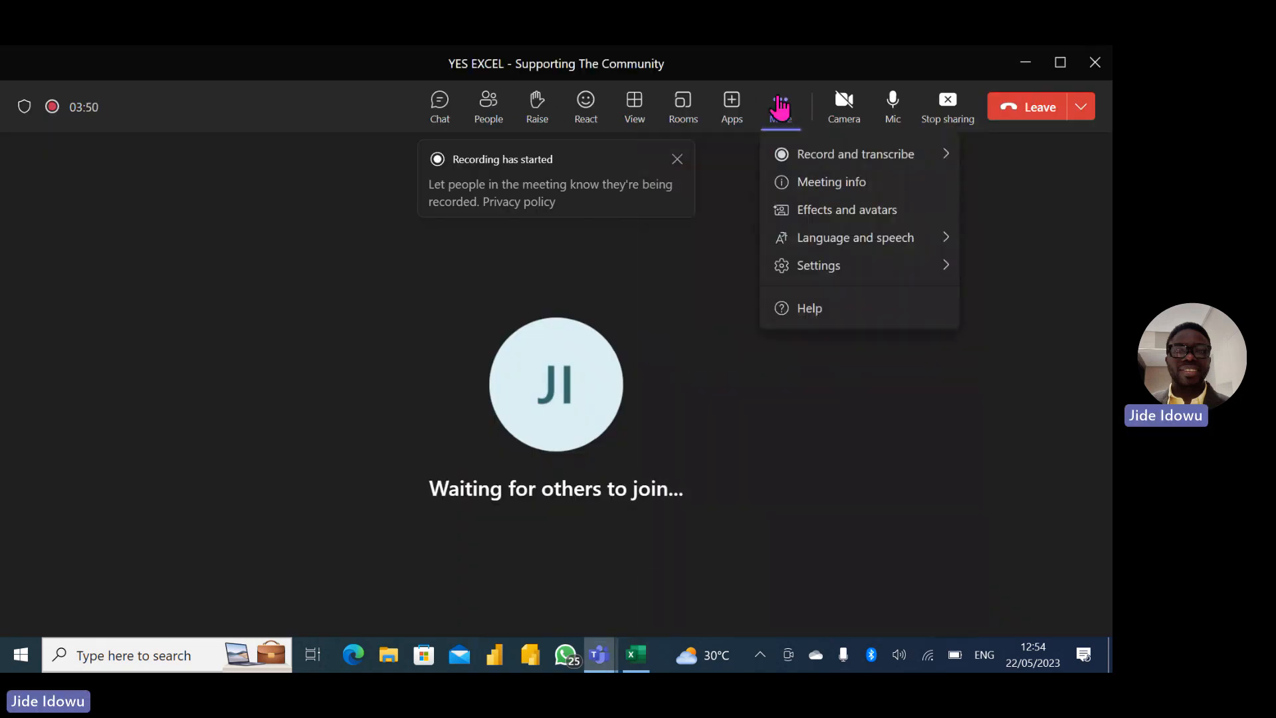
mouse_move(830, 153)
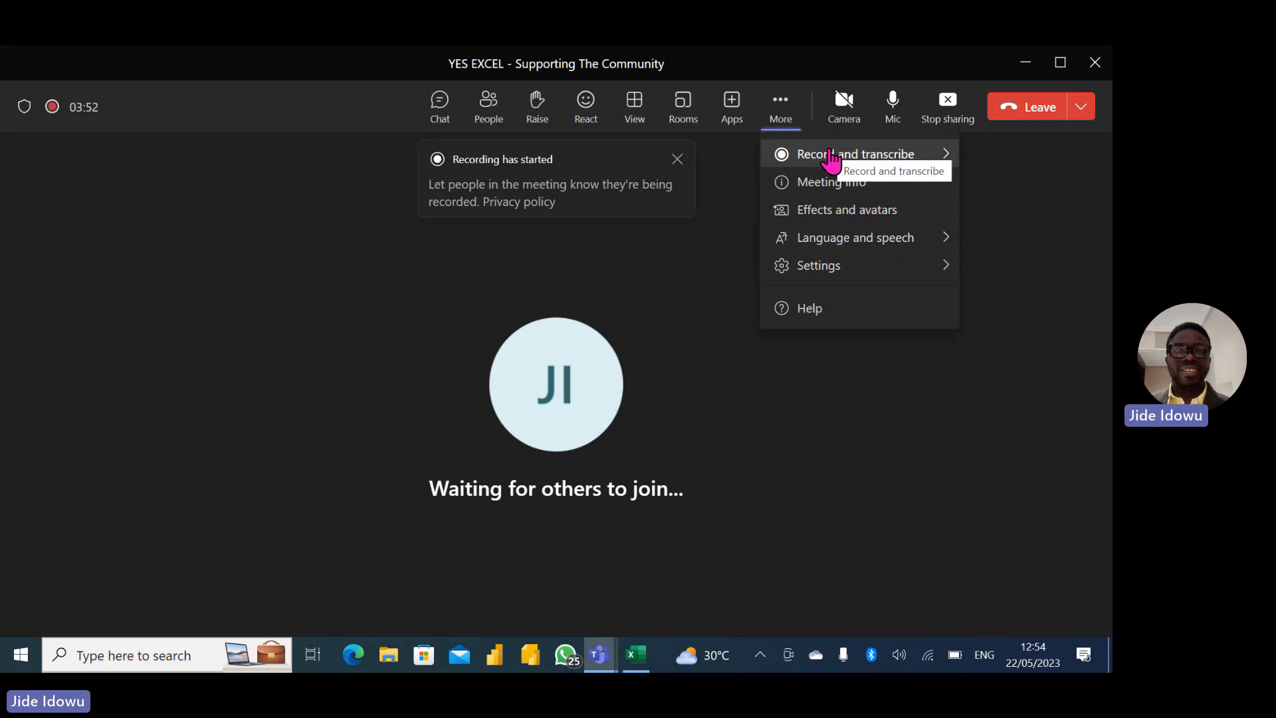
left_click(854, 153)
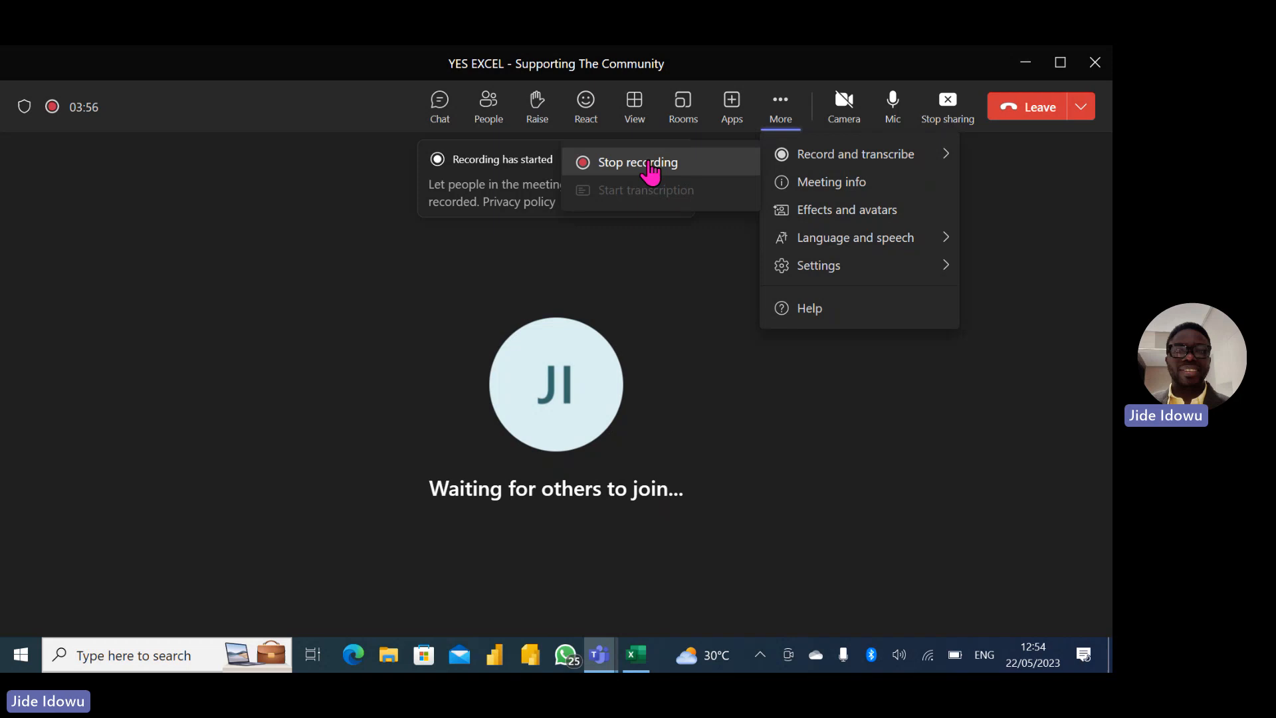
left_click(636, 162)
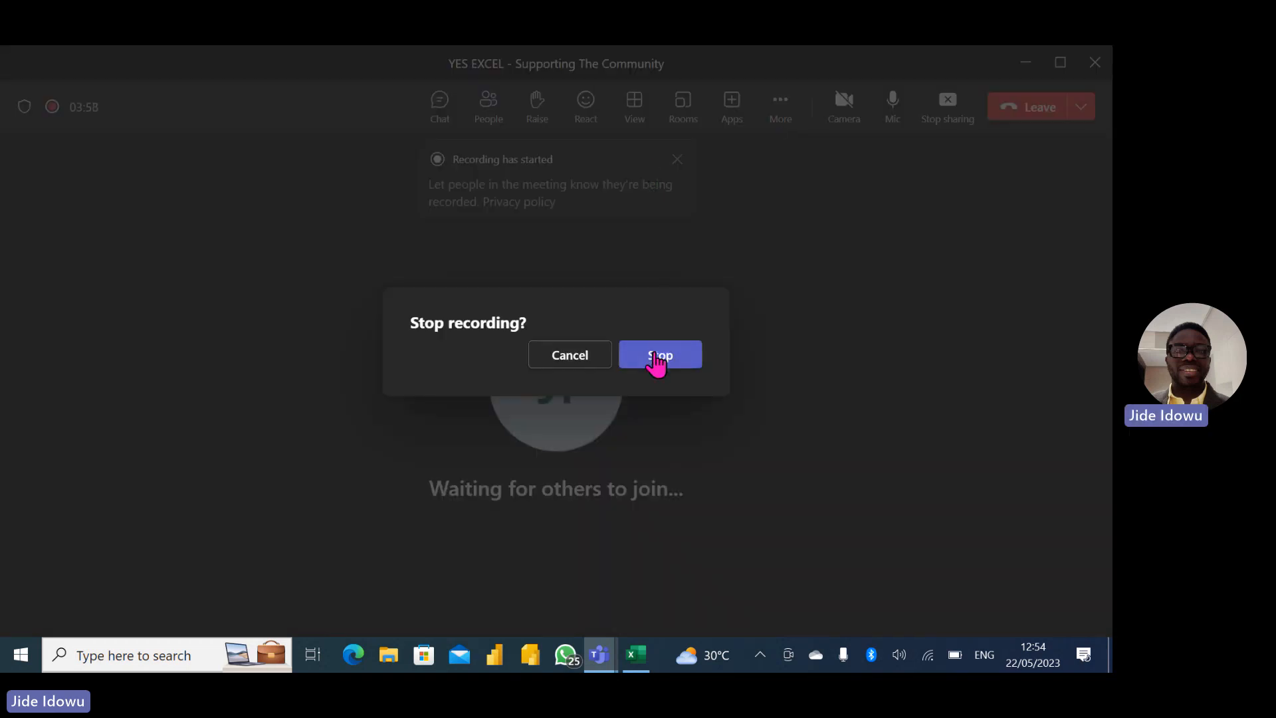